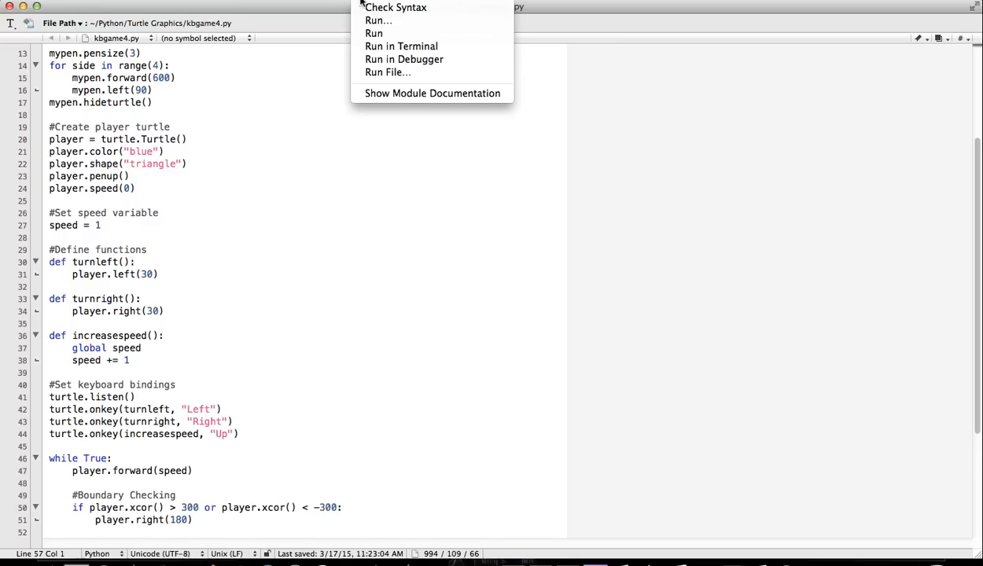
# Step: Close the finished Terminal and start a '#Create goal' section with goal = turtle.Turtle()
pyautogui.click(401, 46)
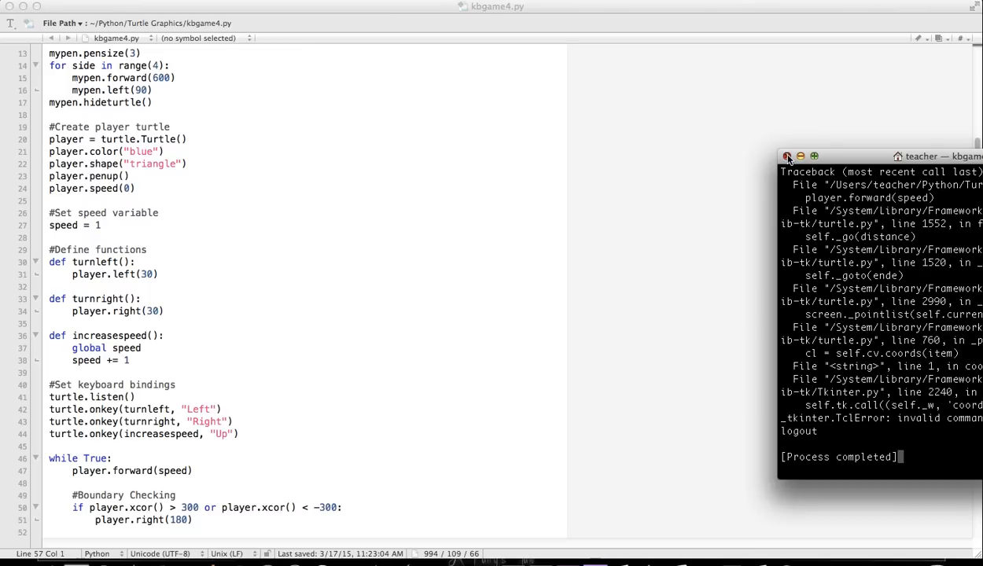
pyautogui.click(787, 155)
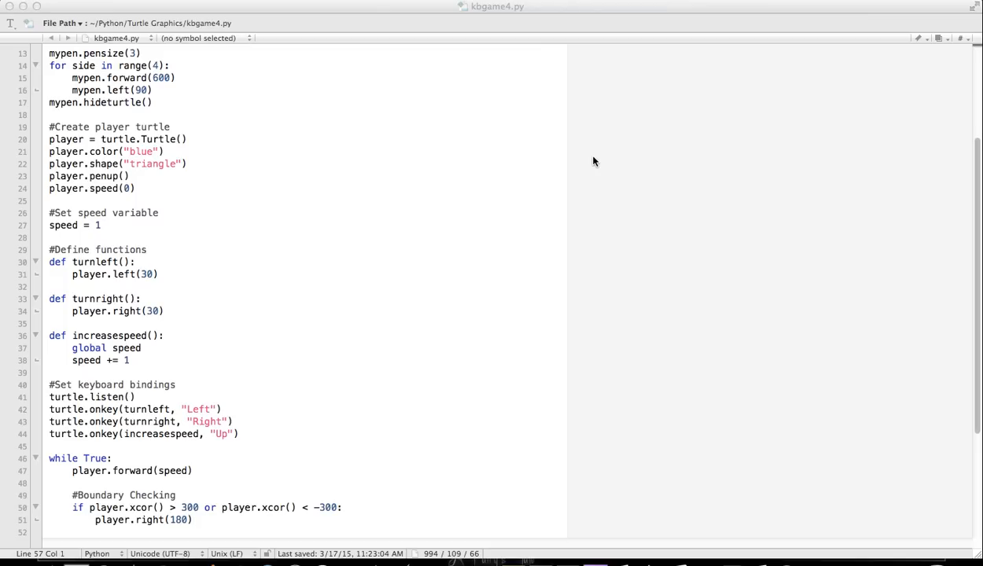
pyautogui.moveTo(172, 193)
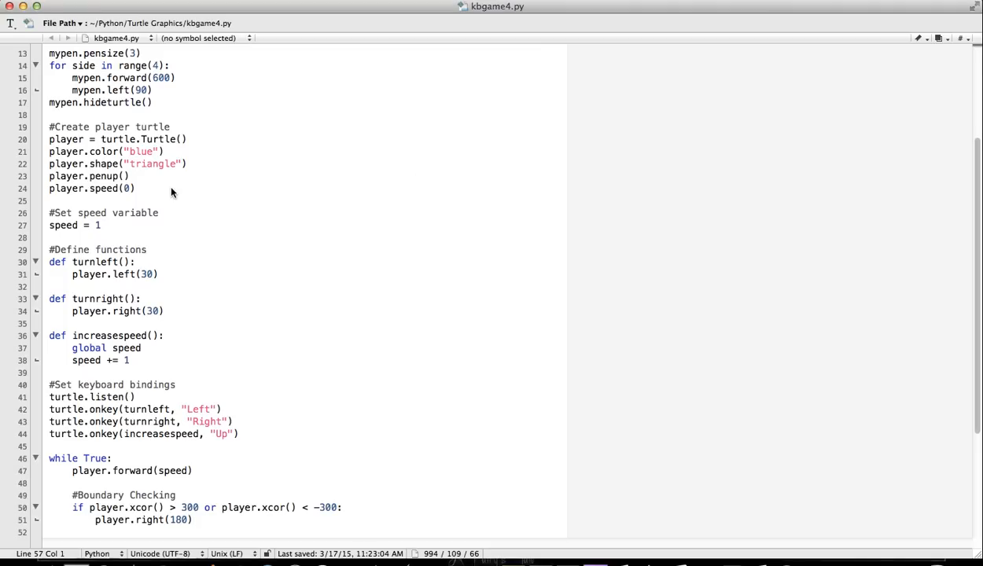
pyautogui.press('Return')
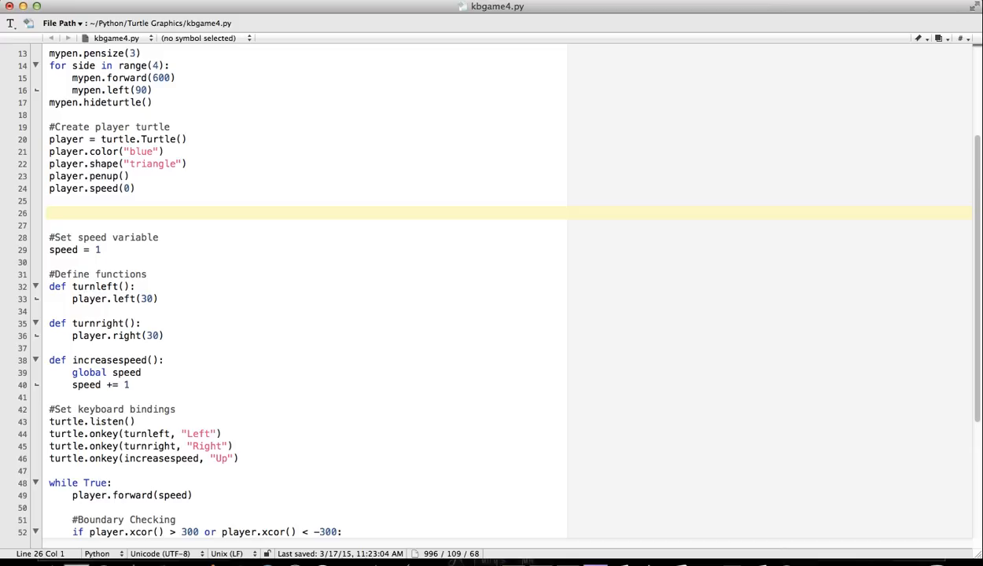
pyautogui.write('#')
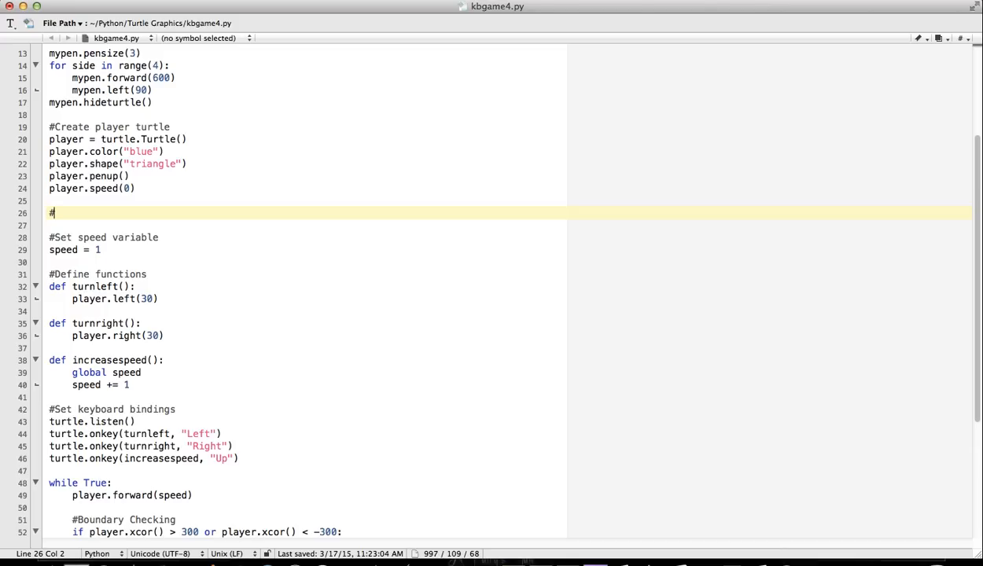
pyautogui.write('Create goal')
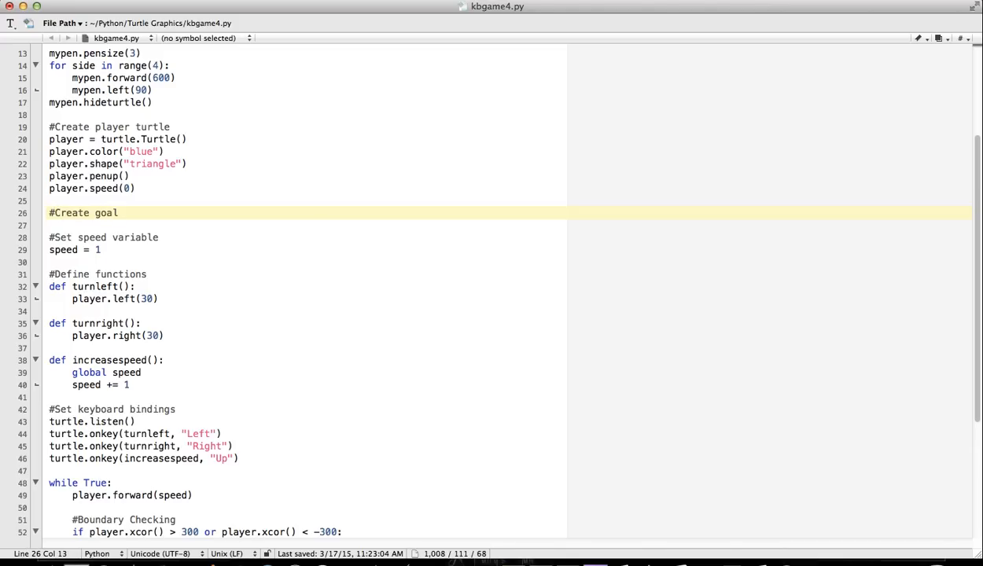
pyautogui.write('gaol')
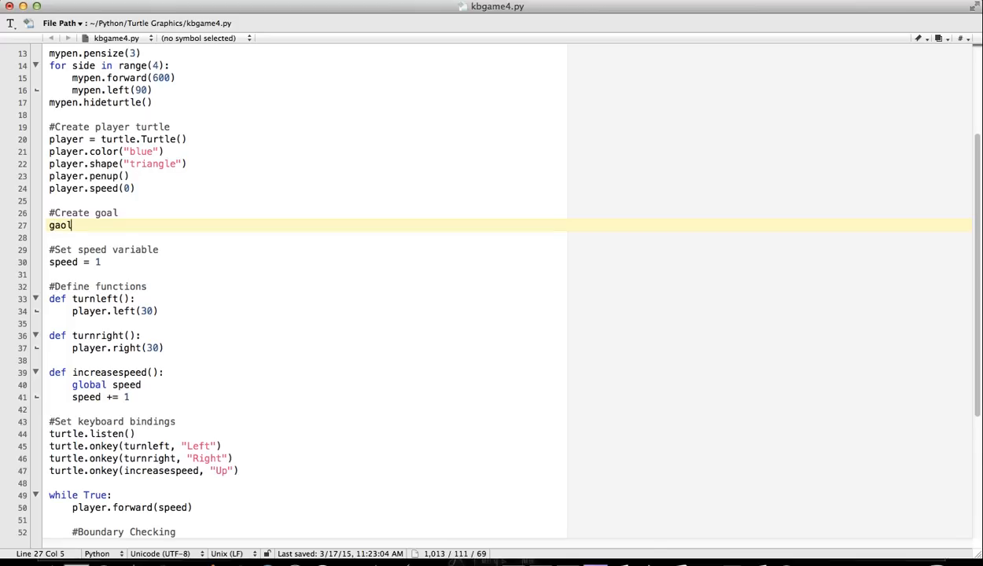
pyautogui.write('oal =')
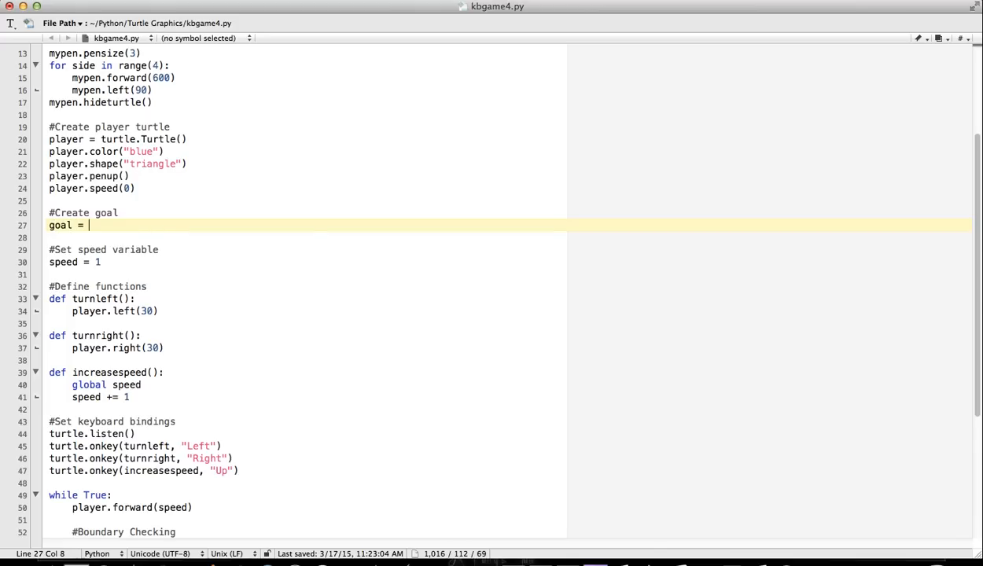
pyautogui.write('turt')
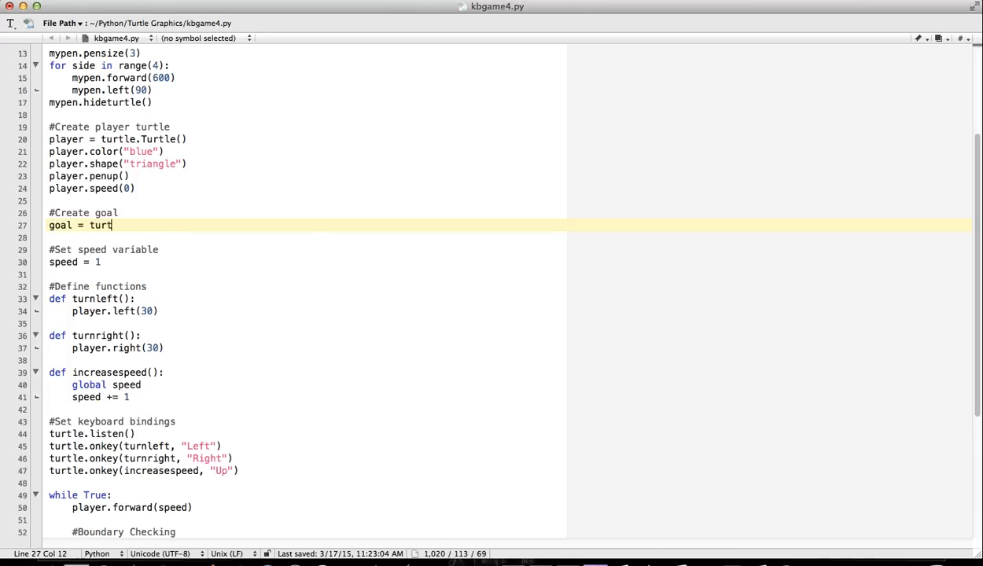
pyautogui.write('le.Turtle(')
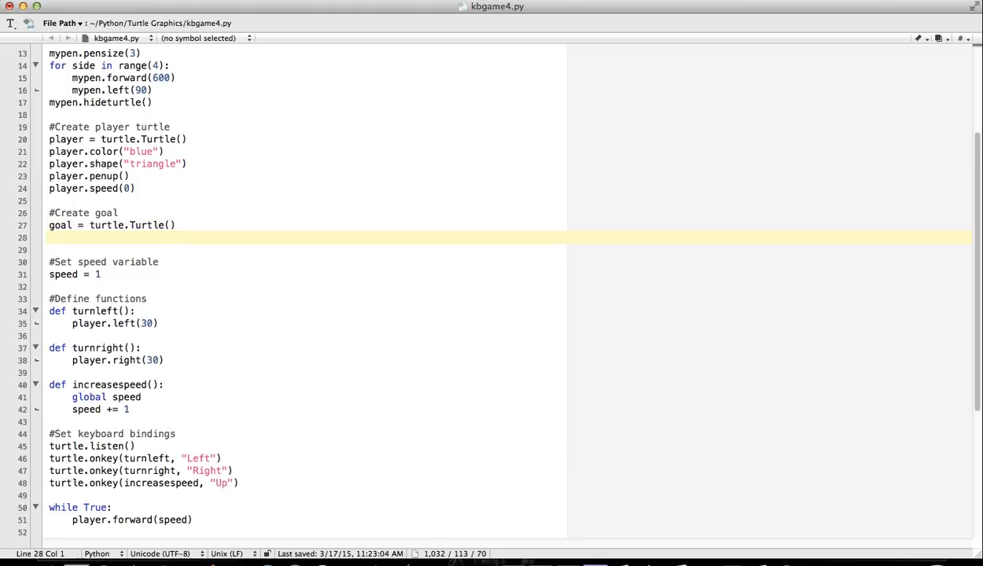
# Step: Make the goal turtle red with a circle shape
pyautogui.write('goal')
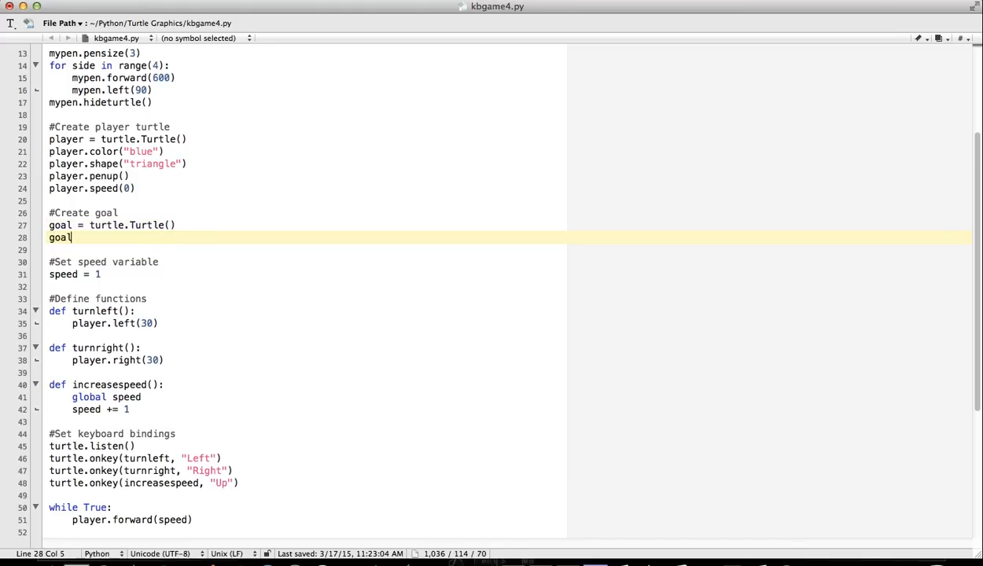
pyautogui.write('.color("')
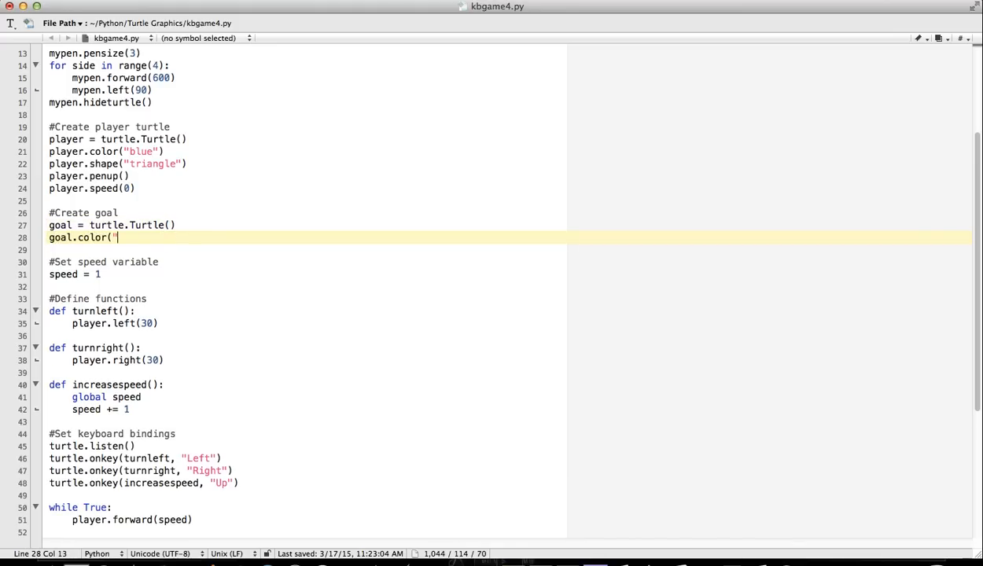
pyautogui.write('red")')
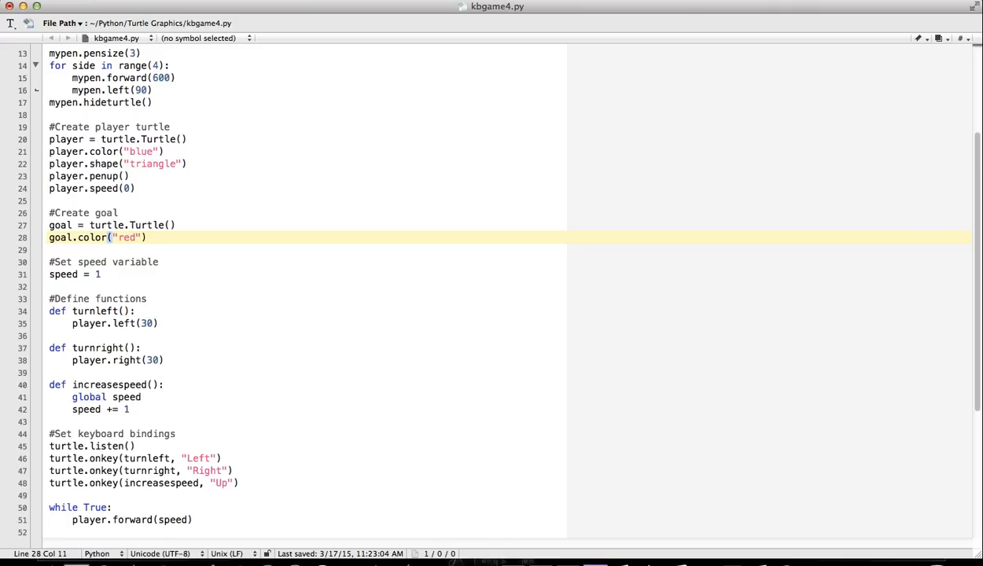
pyautogui.write('goal.s')
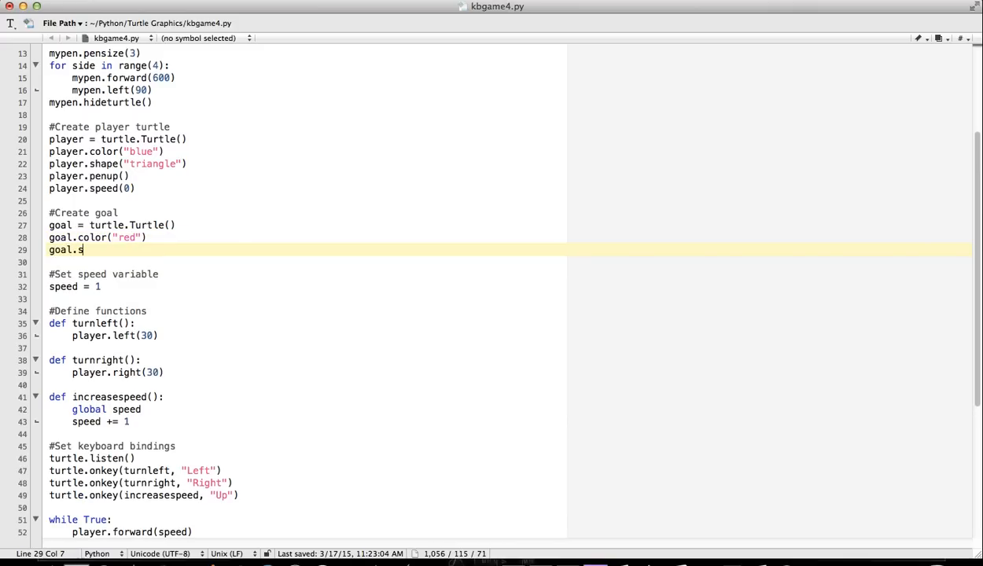
pyautogui.write('hape(')
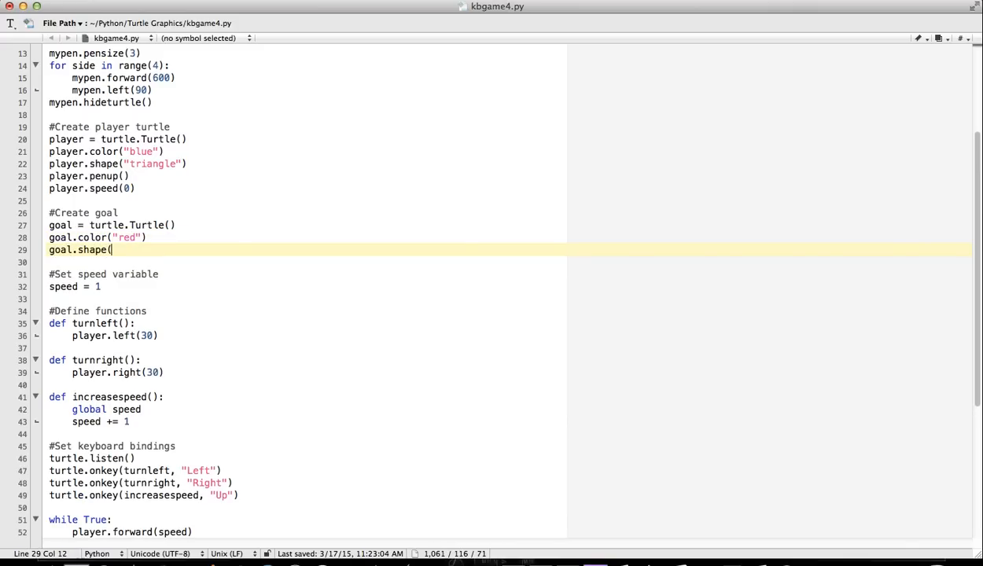
pyautogui.write('"circle')
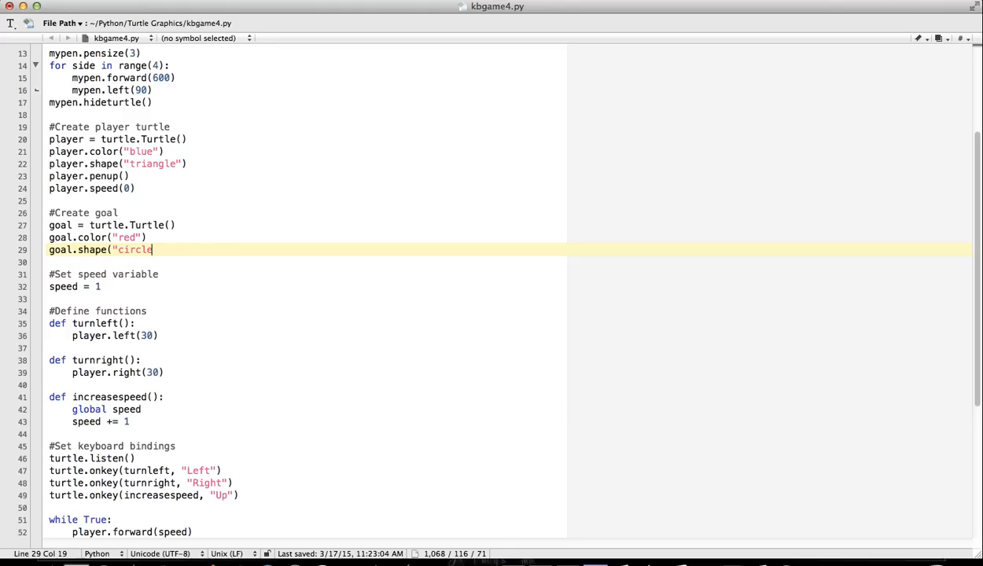
pyautogui.write('")')
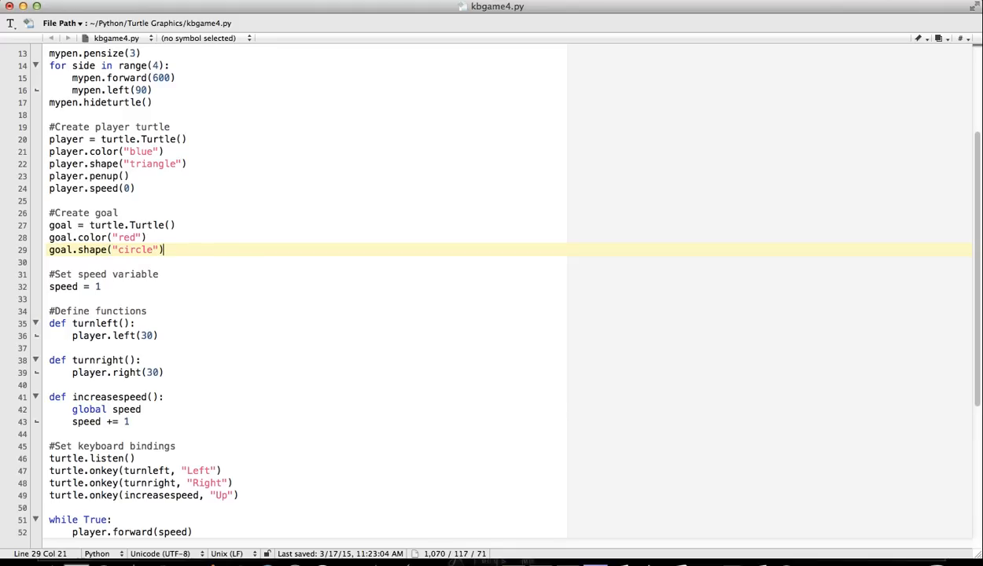
# Step: Lift the goal's pen with penup() and set its speed to 0
pyautogui.write('g')
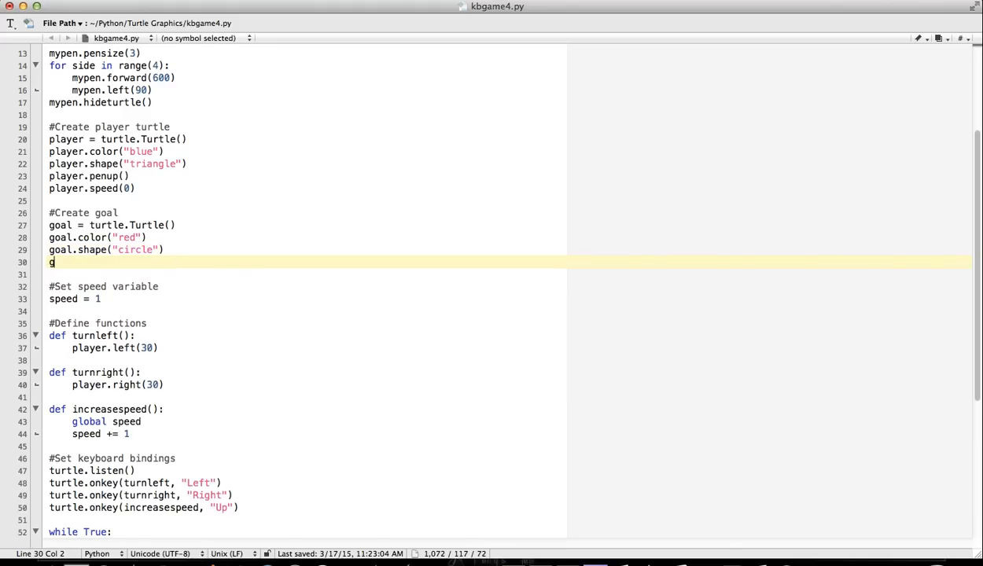
pyautogui.write('oal.penup')
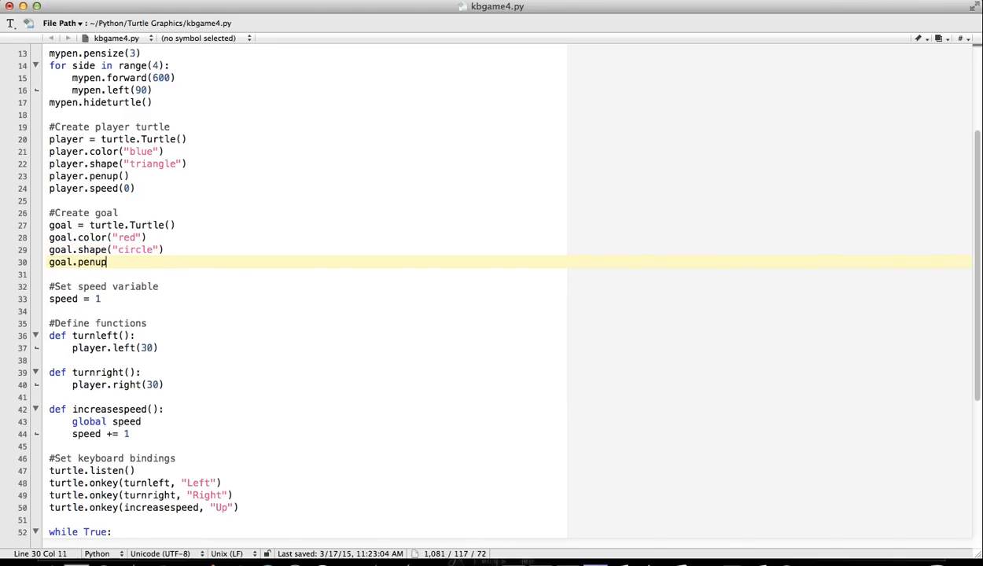
pyautogui.write('()')
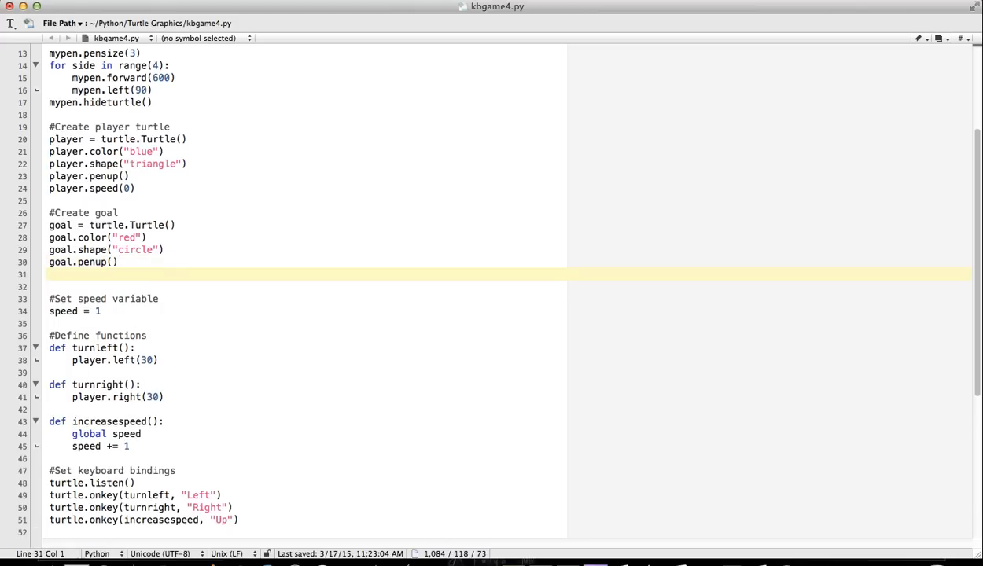
pyautogui.write('pd')
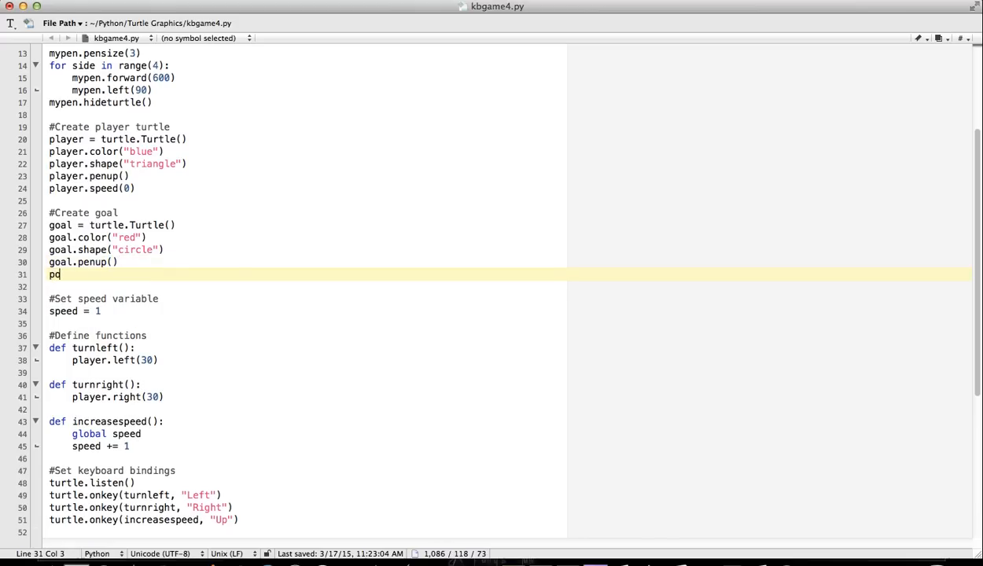
pyautogui.write('goal')
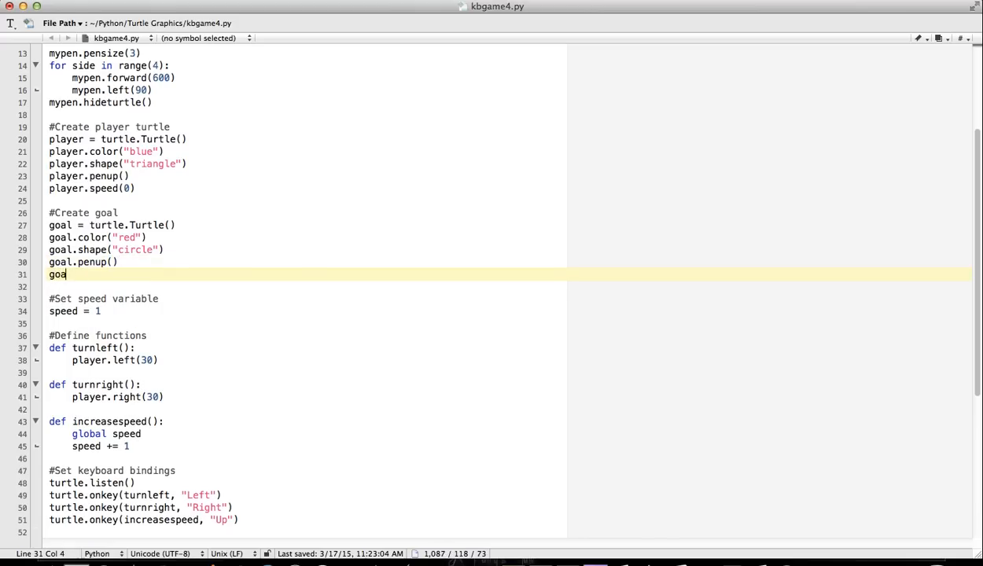
pyautogui.write('l.speed(0')
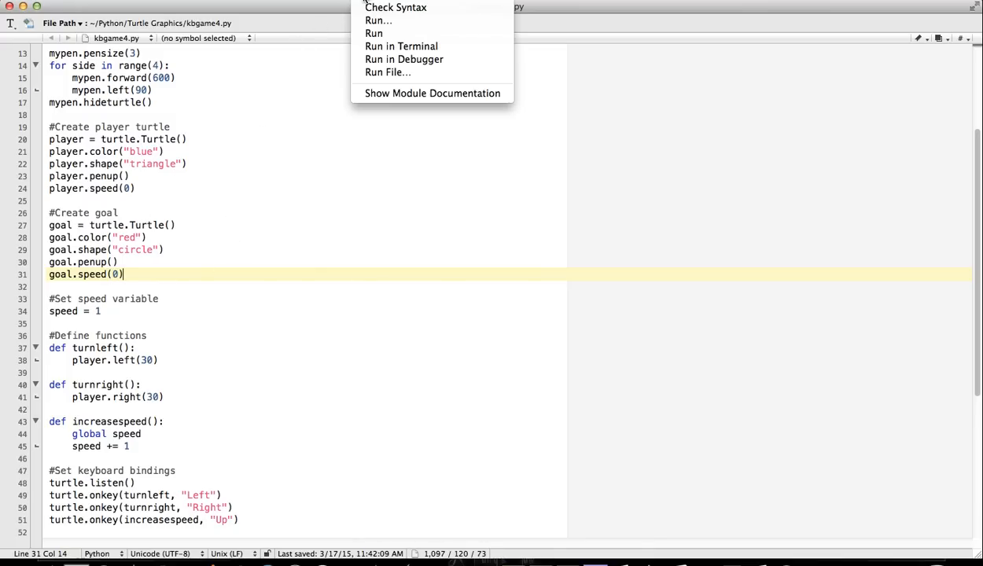
pyautogui.click(400, 46)
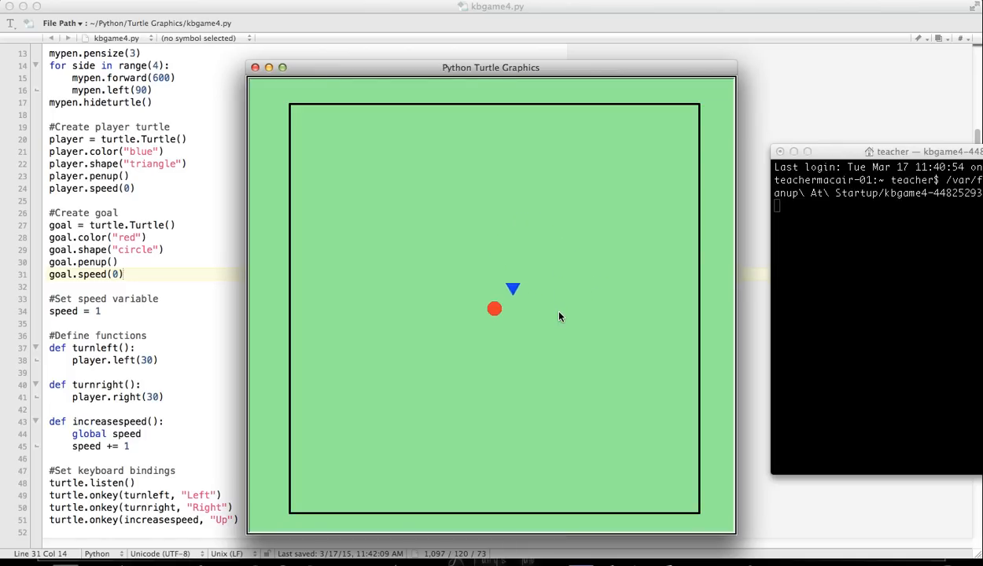
pyautogui.press('Left')
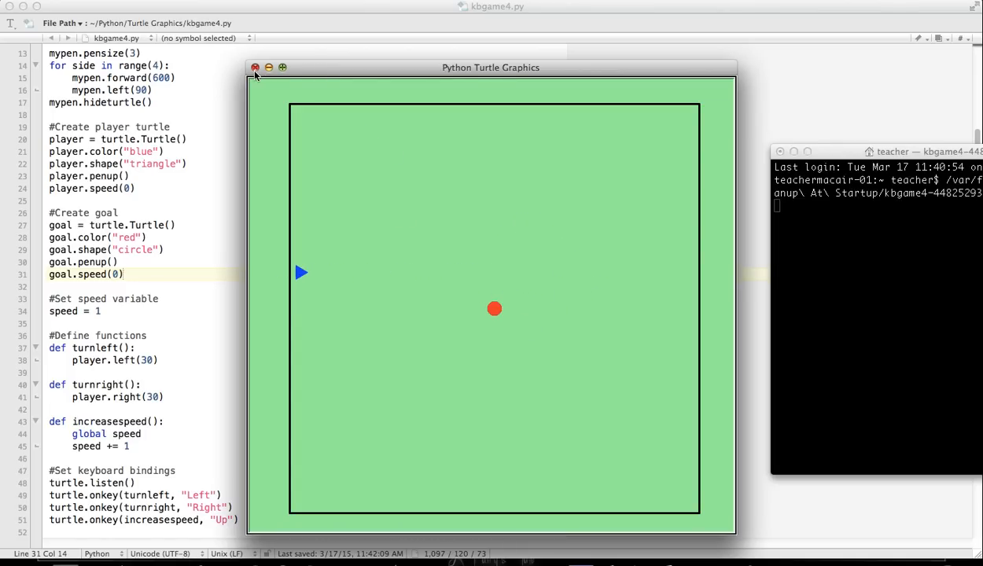
pyautogui.click(255, 67)
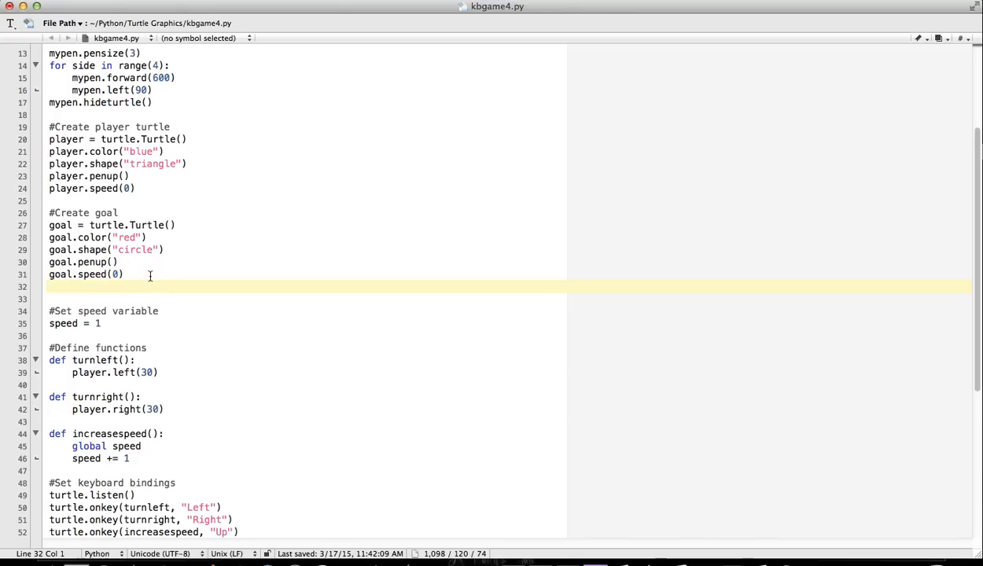
# Step: Add goal.setposition(-100, -100) below the goal's speed line
pyautogui.write('goal')
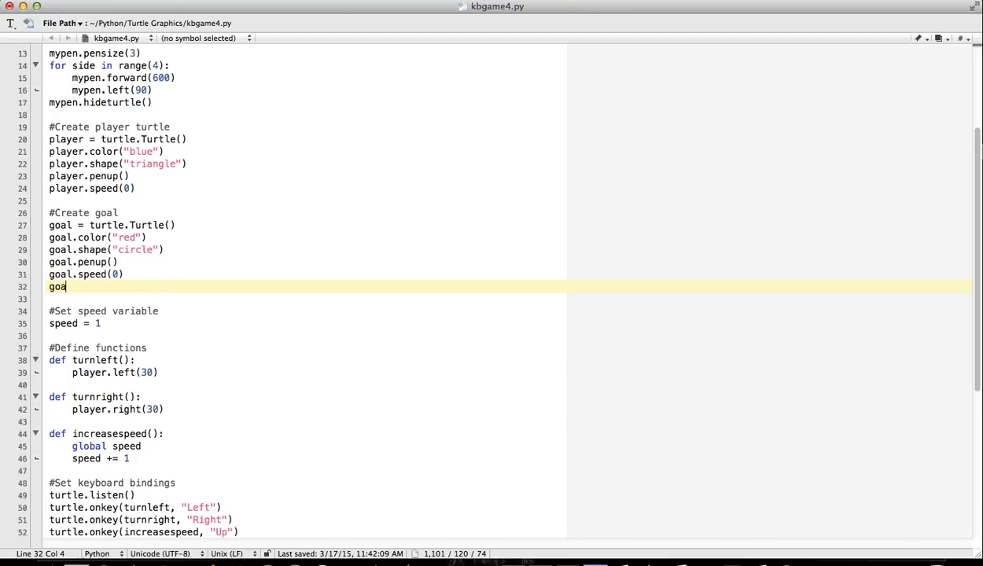
pyautogui.write('.setPo')
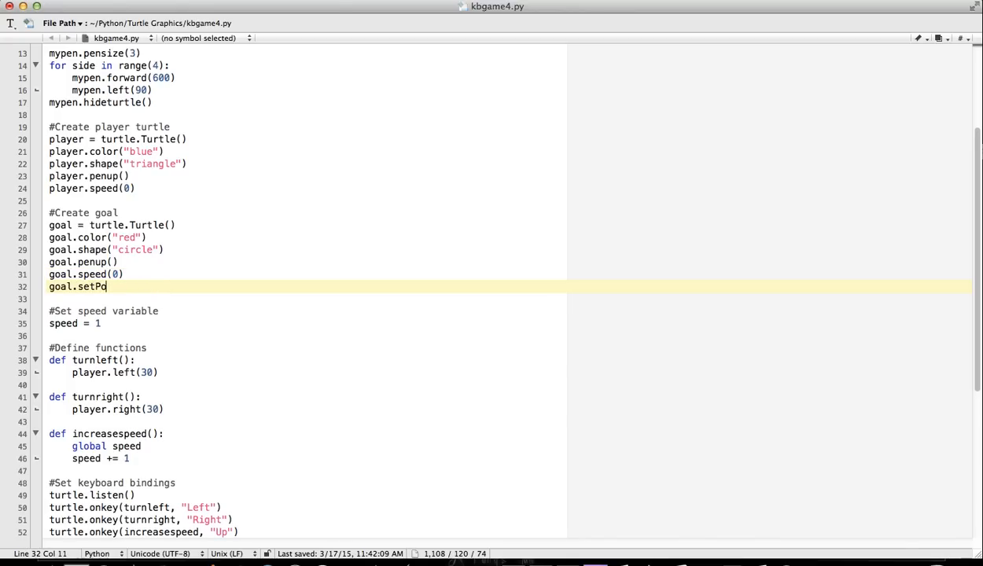
pyautogui.write('siti')
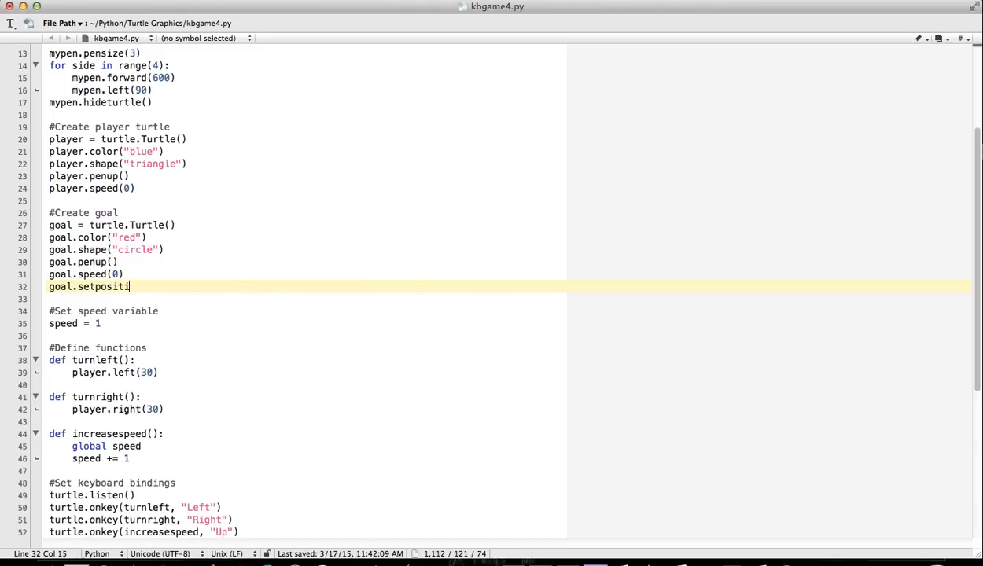
pyautogui.write('on(')
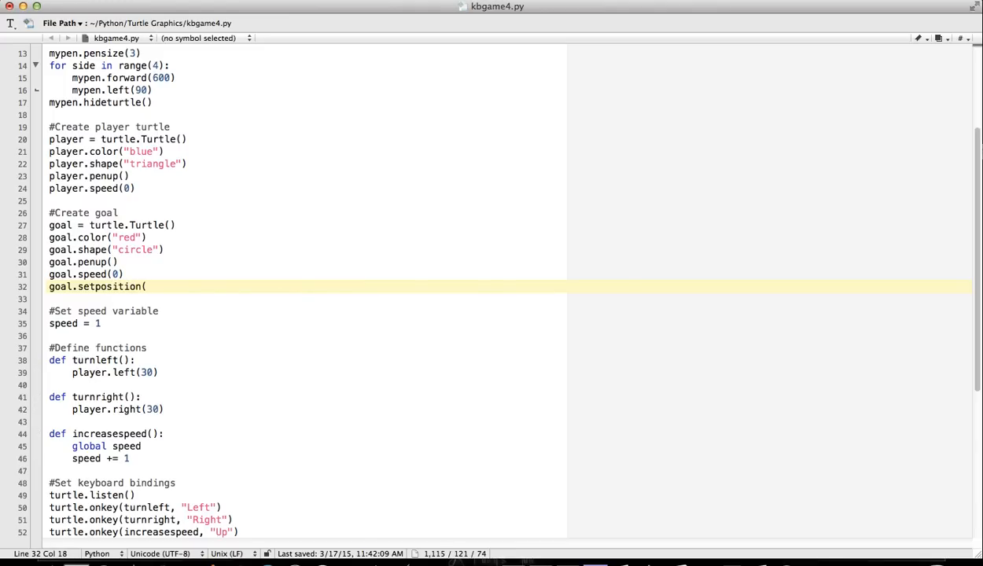
pyautogui.write('-100, -100')
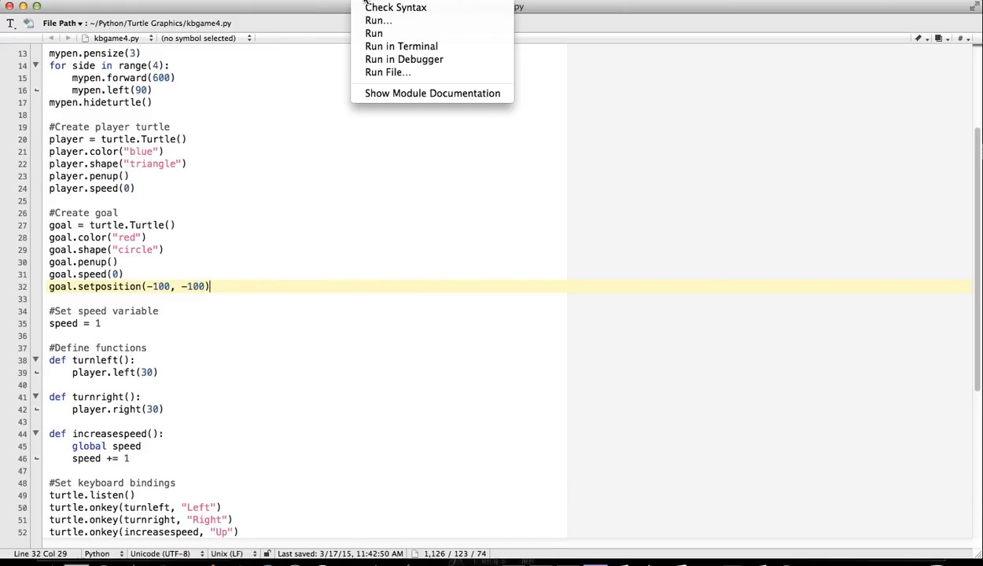
# Step: Run kbgame4.py in Terminal, then close the game window and the traceback window
pyautogui.click(401, 45)
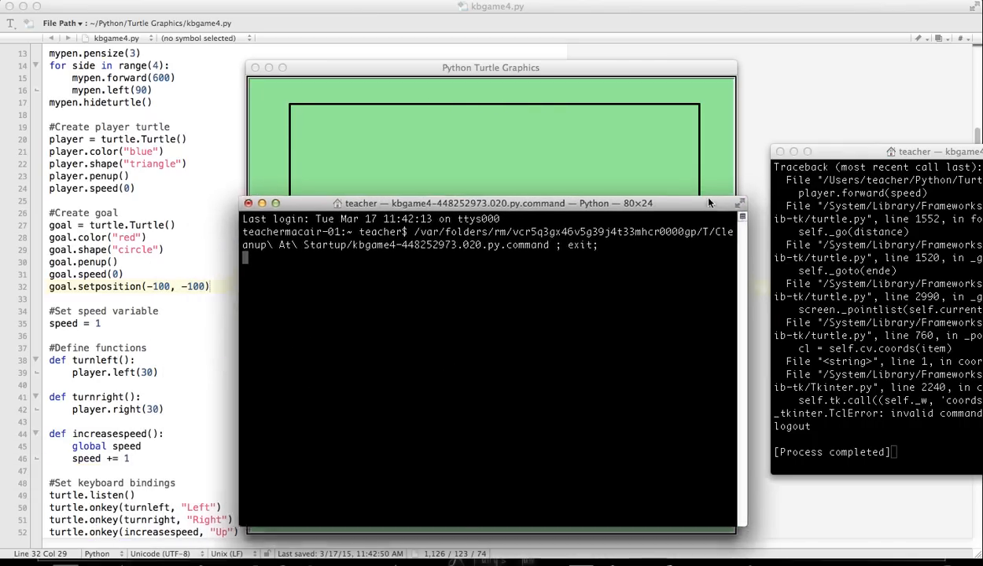
pyautogui.click(249, 203)
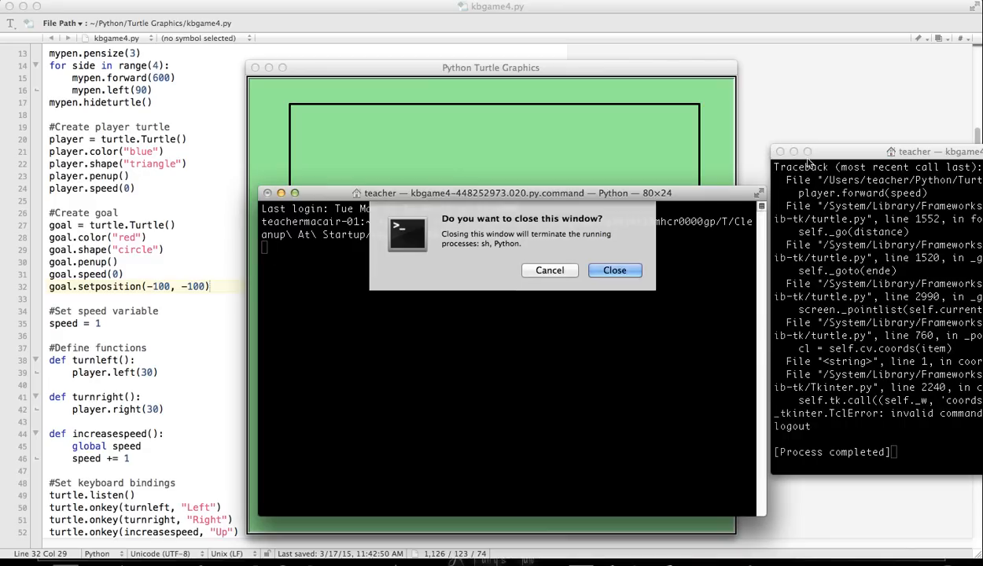
pyautogui.click(614, 270)
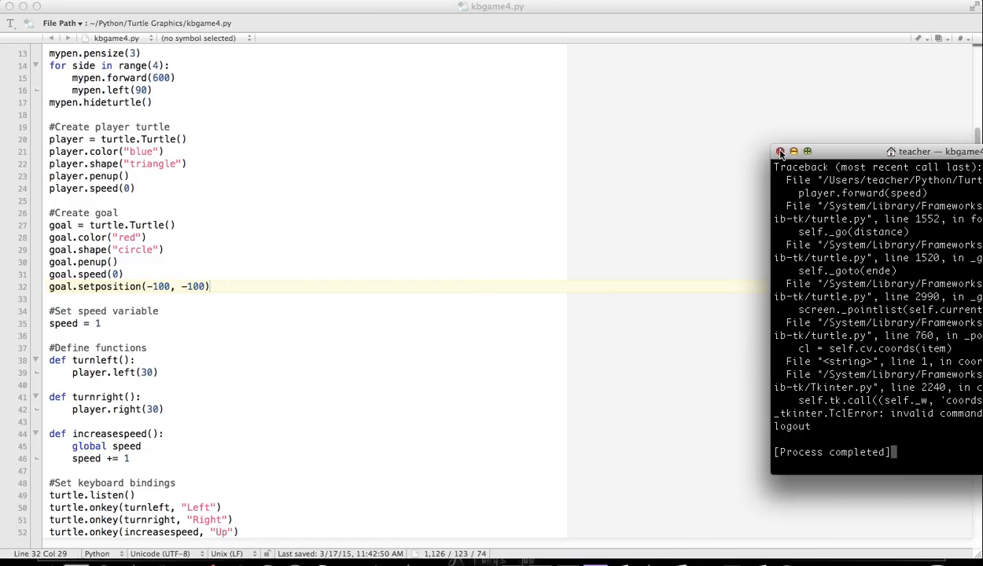
pyautogui.click(780, 151)
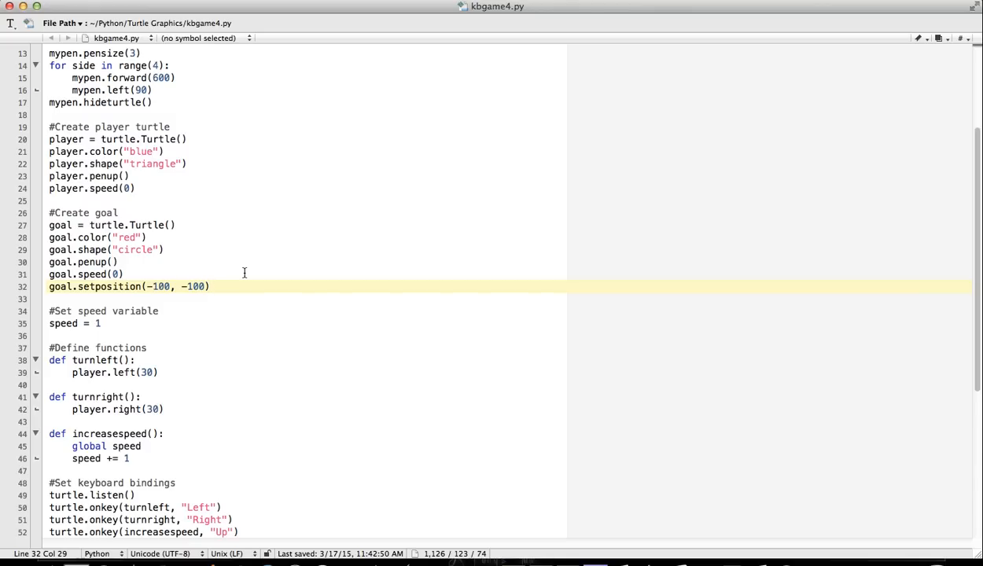
pyautogui.click(209, 286)
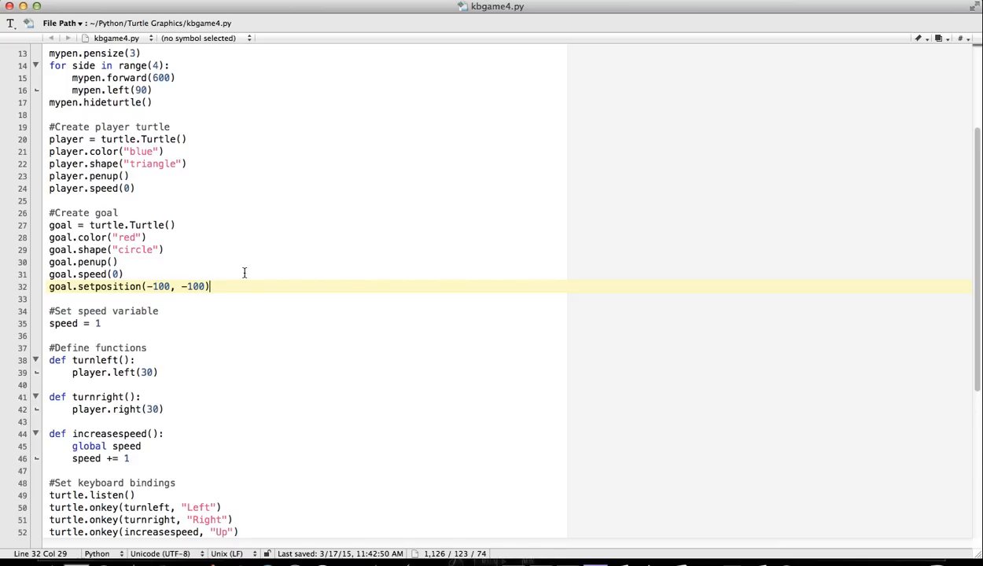
pyautogui.scroll(-3)
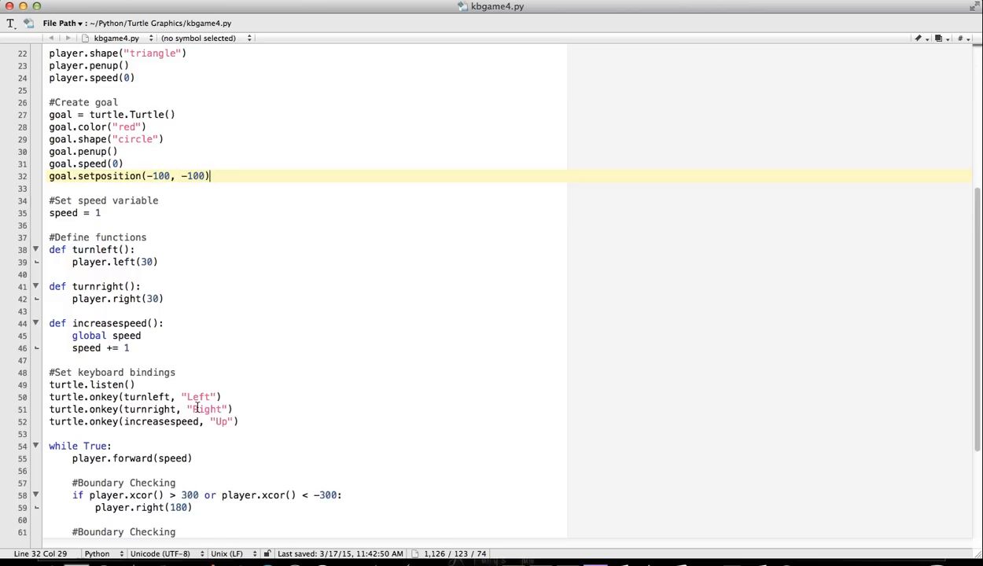
pyautogui.scroll(3)
pyautogui.write('import')
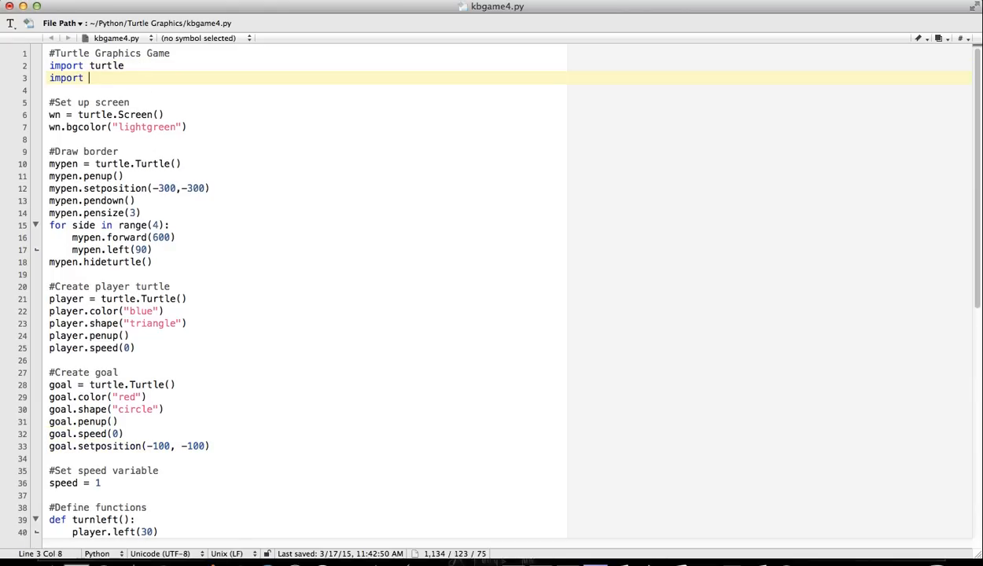
# Step: Add 'import math' on line 3 below the turtle import
pyautogui.write('math')
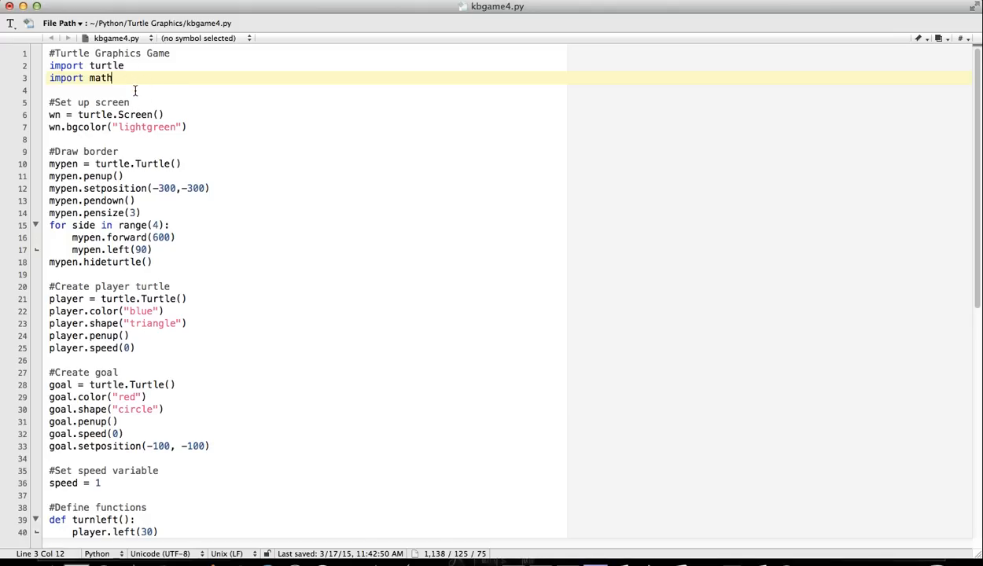
pyautogui.scroll(-3)
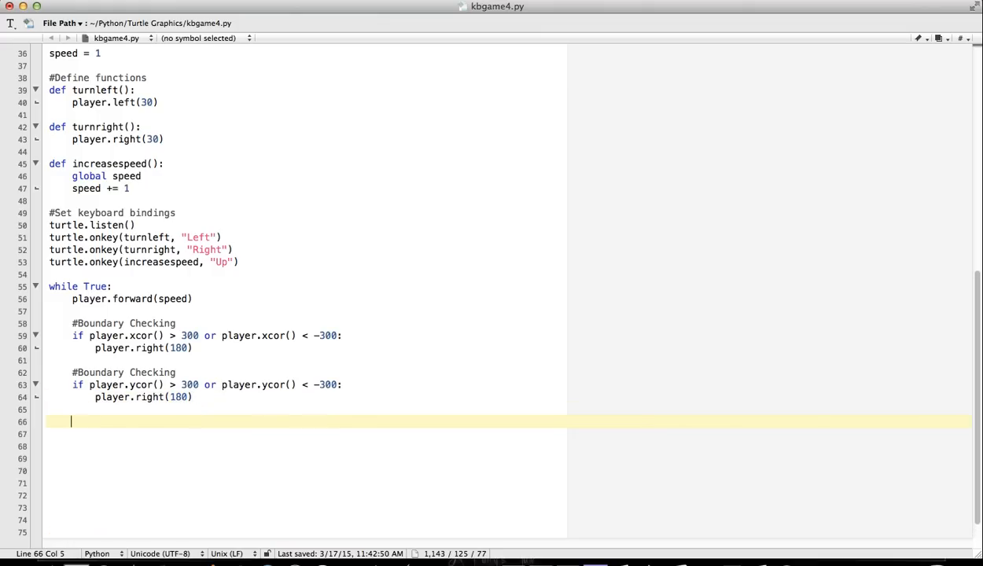
# Step: Add a '#Collisioning' comment and begin d = math.sqrt(math.pow(..., 2)
pyautogui.write('#')
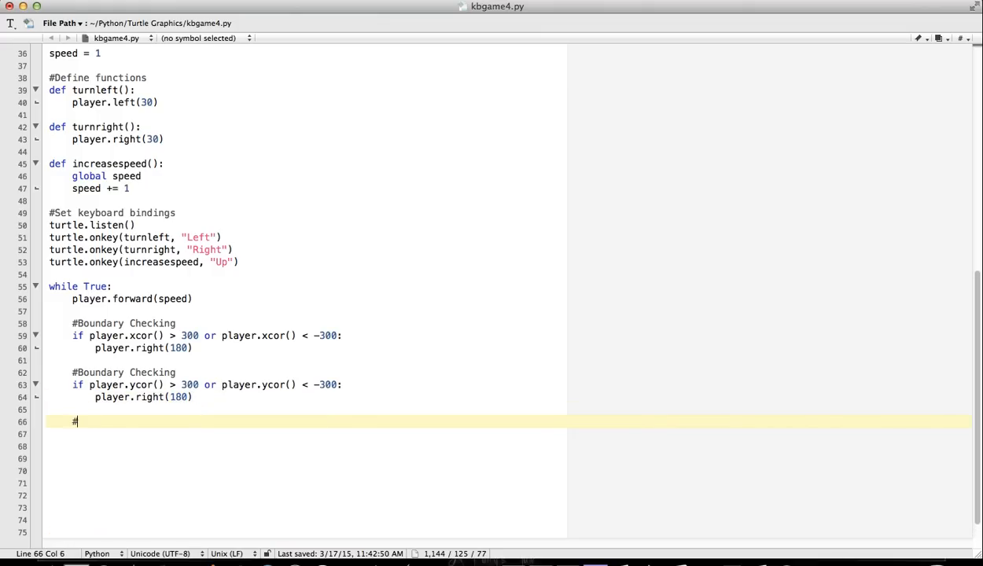
pyautogui.write('Collision check')
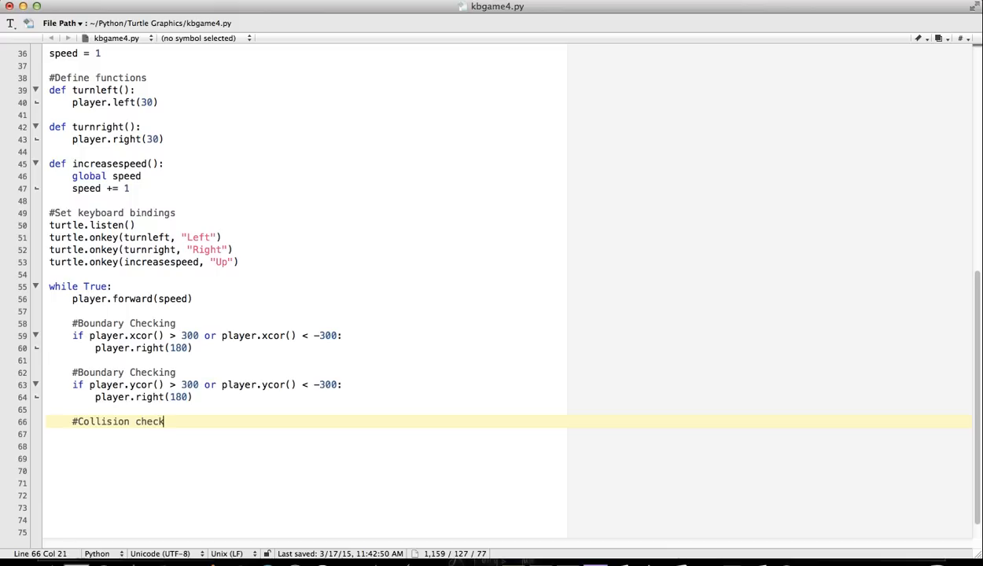
pyautogui.write('ing')
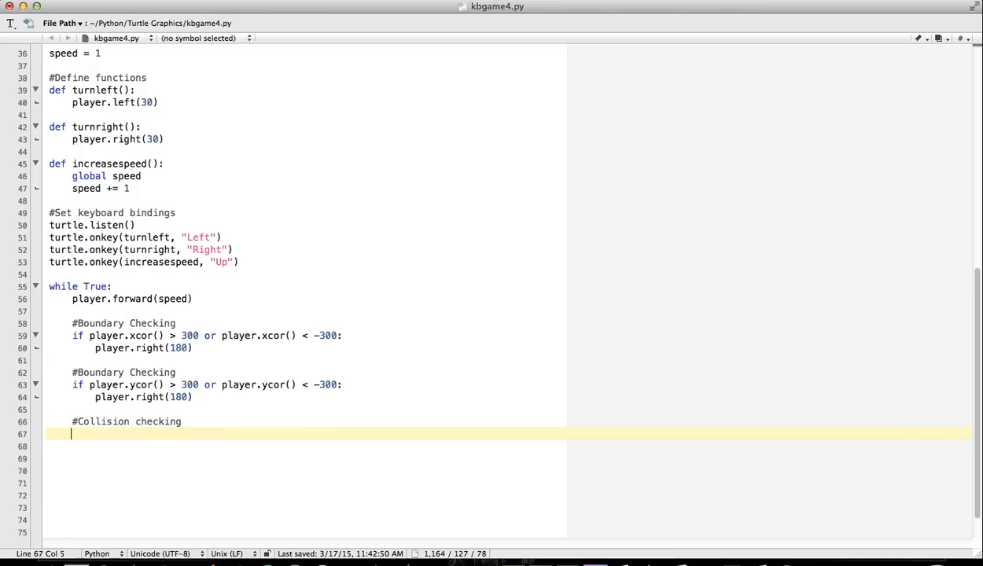
pyautogui.write('d =')
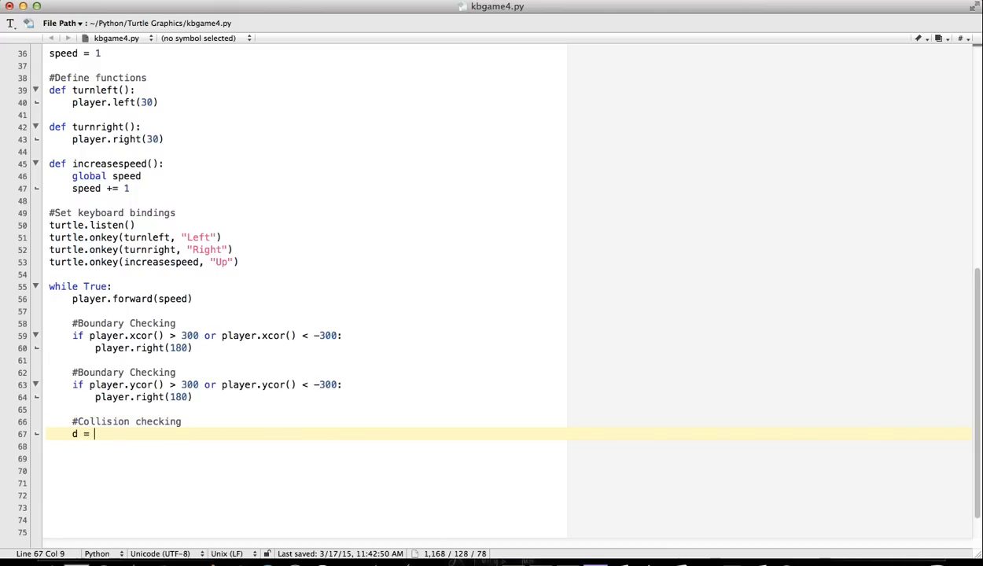
pyautogui.write('math.sqr')
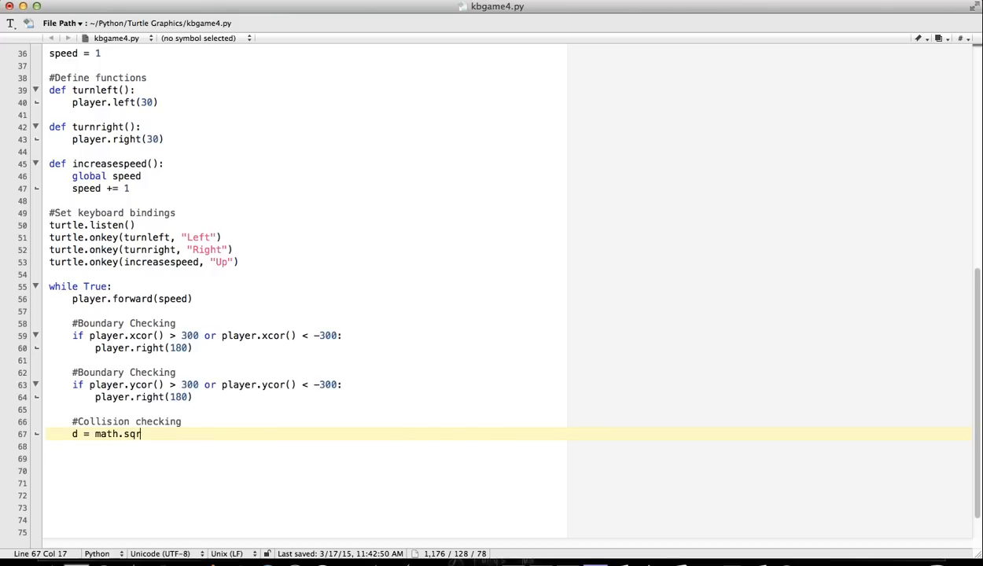
pyautogui.write('t(')
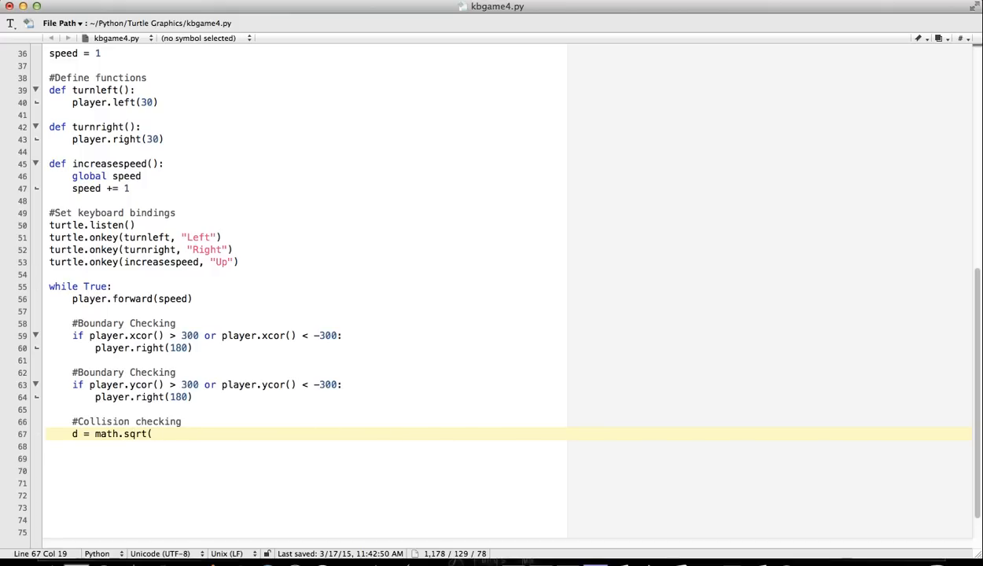
pyautogui.write('math.pow')
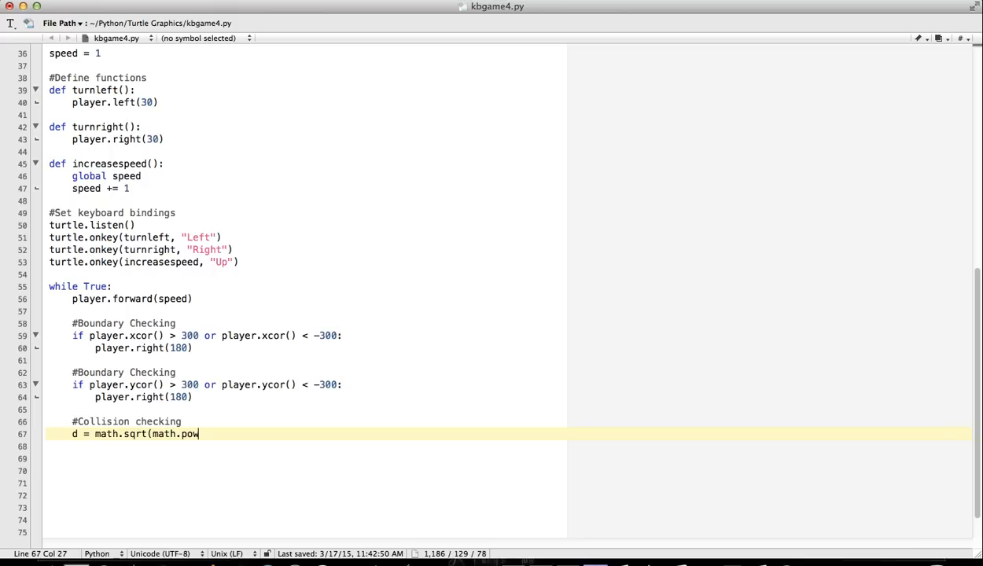
pyautogui.write('(')
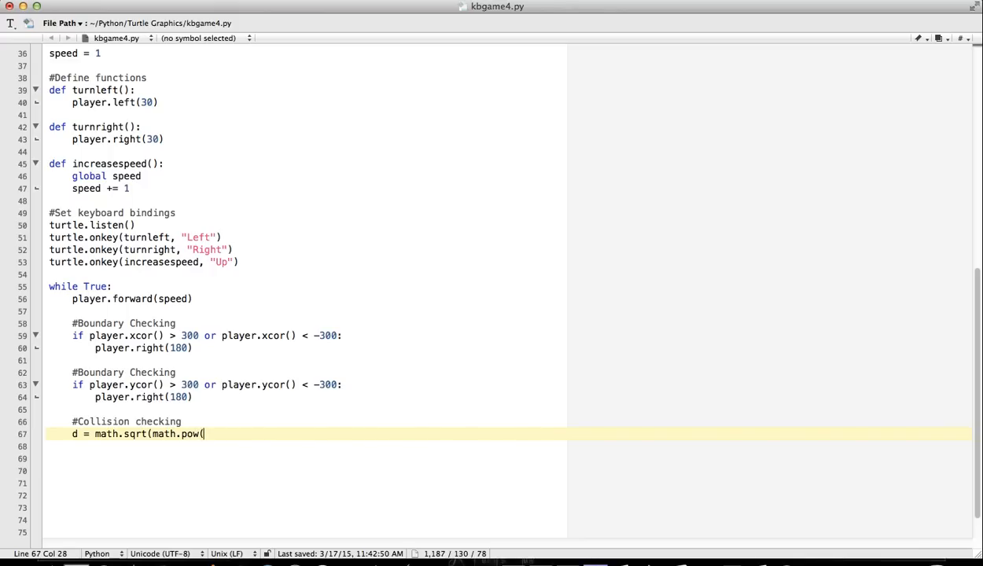
pyautogui.write(')')
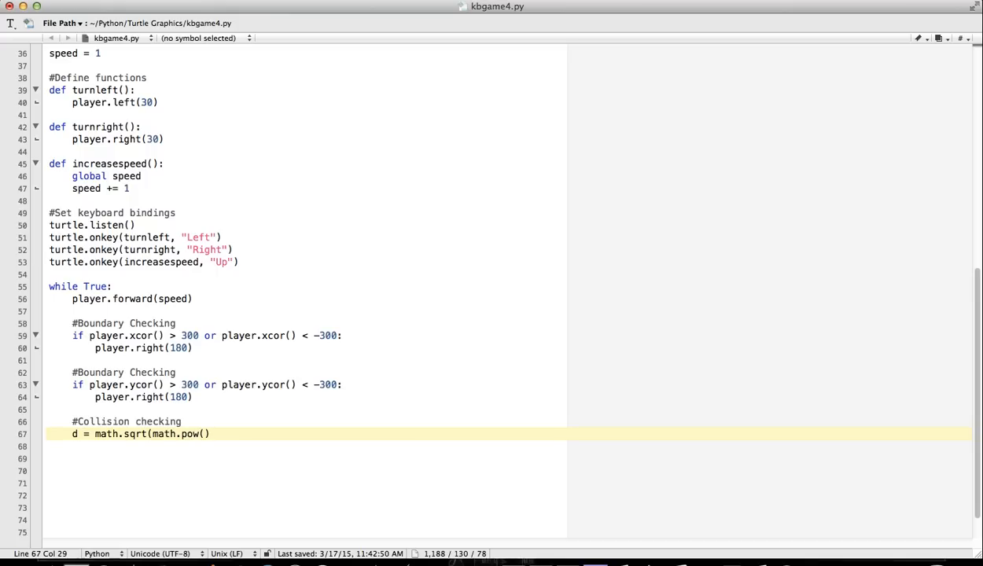
pyautogui.write(',2')
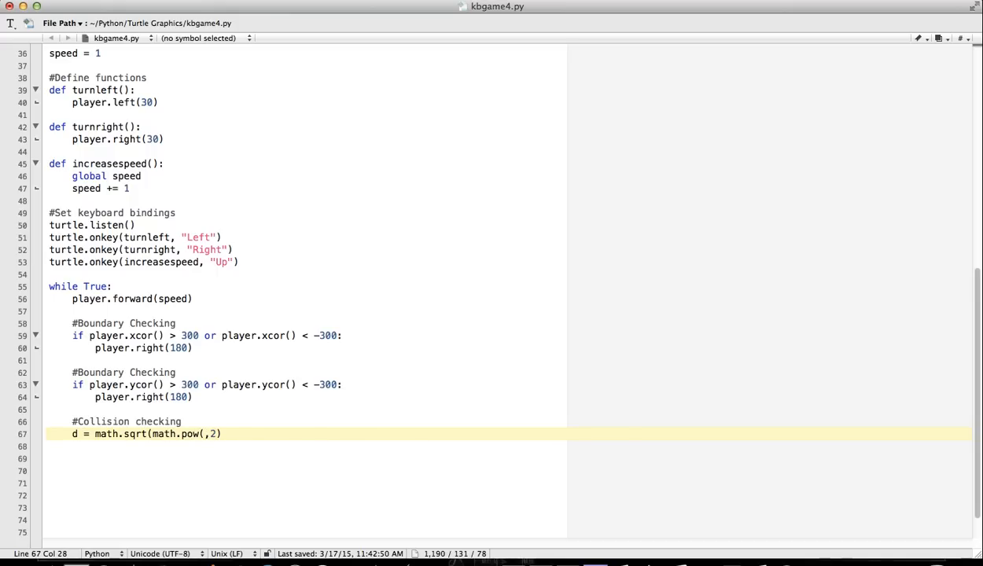
# Step: Fill the first math.pow with player.xcor()-goal.xcor()
pyautogui.write('player')
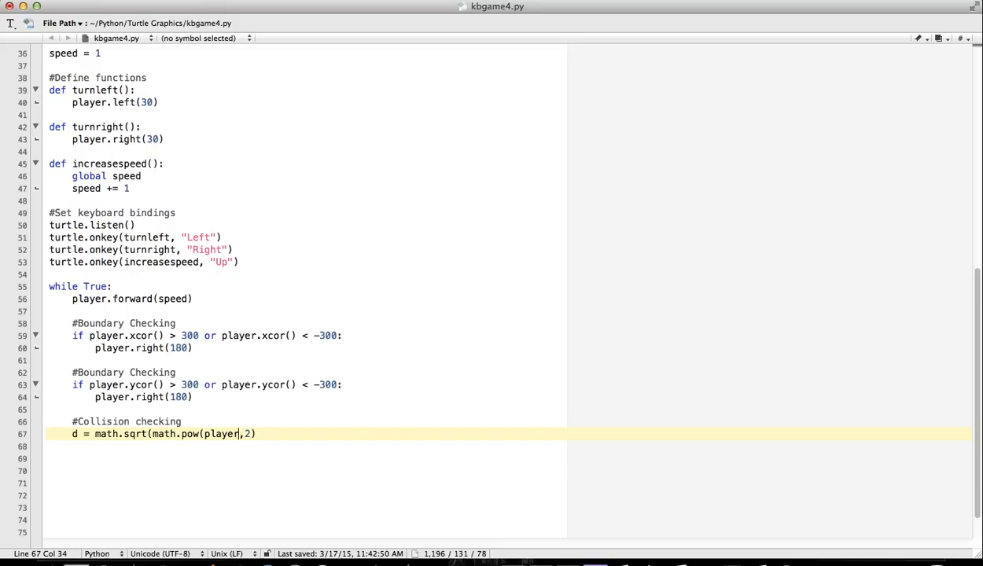
pyautogui.write('.xcor')
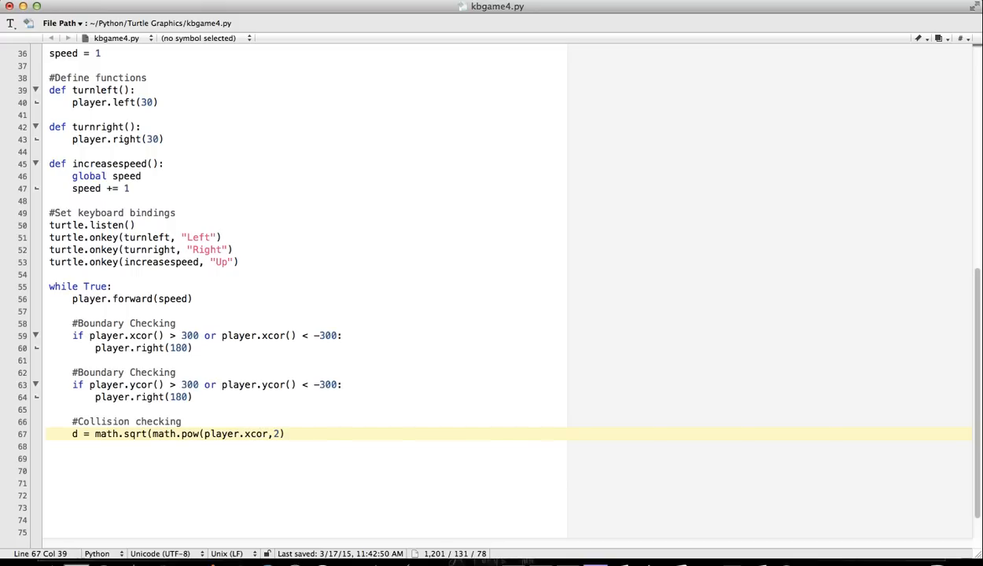
pyautogui.write('()-')
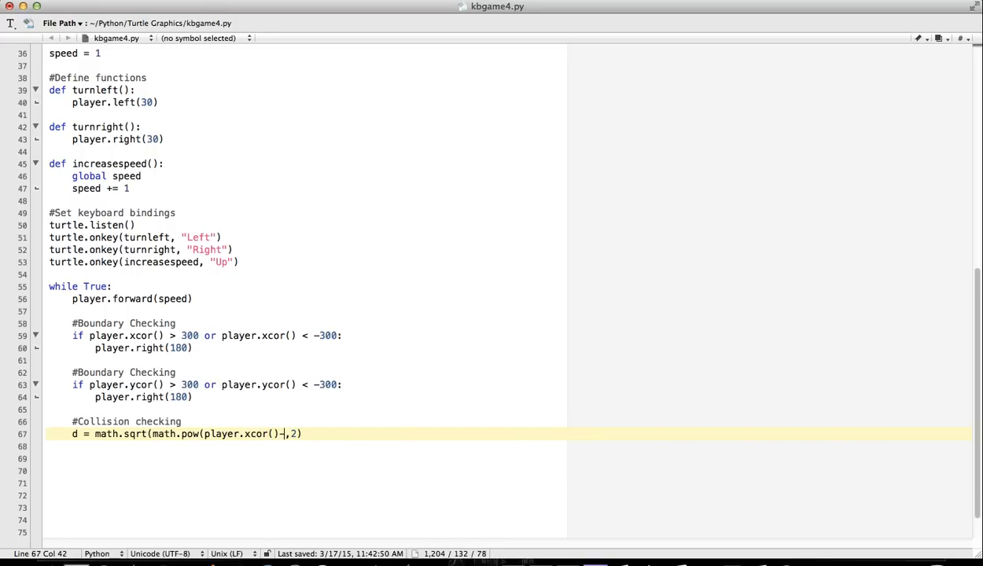
pyautogui.write('goa')
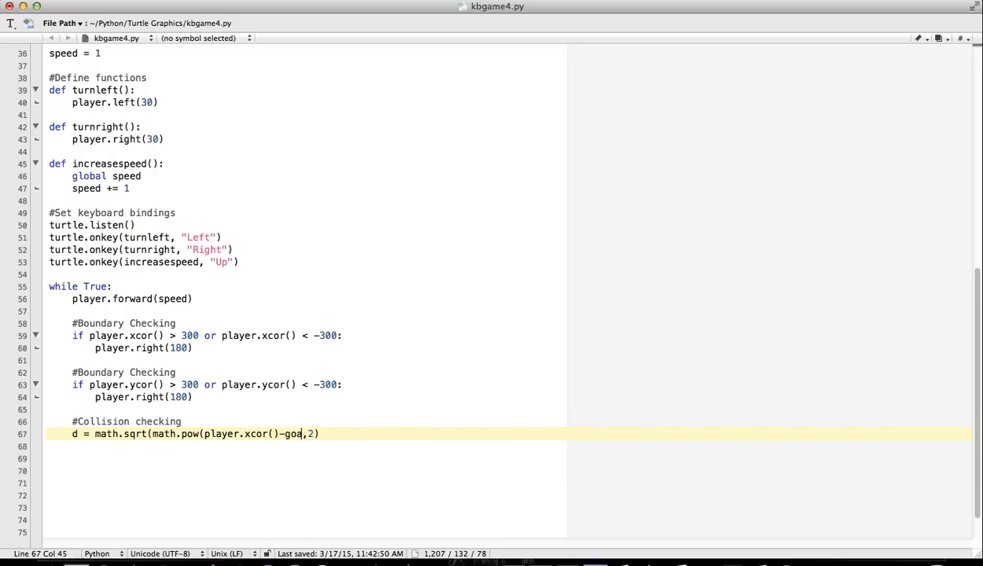
pyautogui.write('l.xcor')
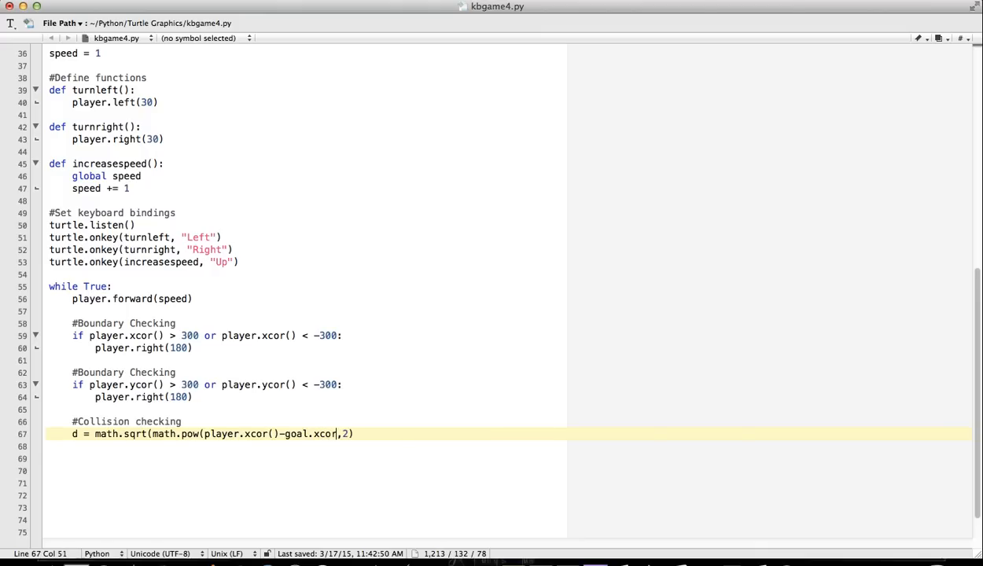
pyautogui.write('()')
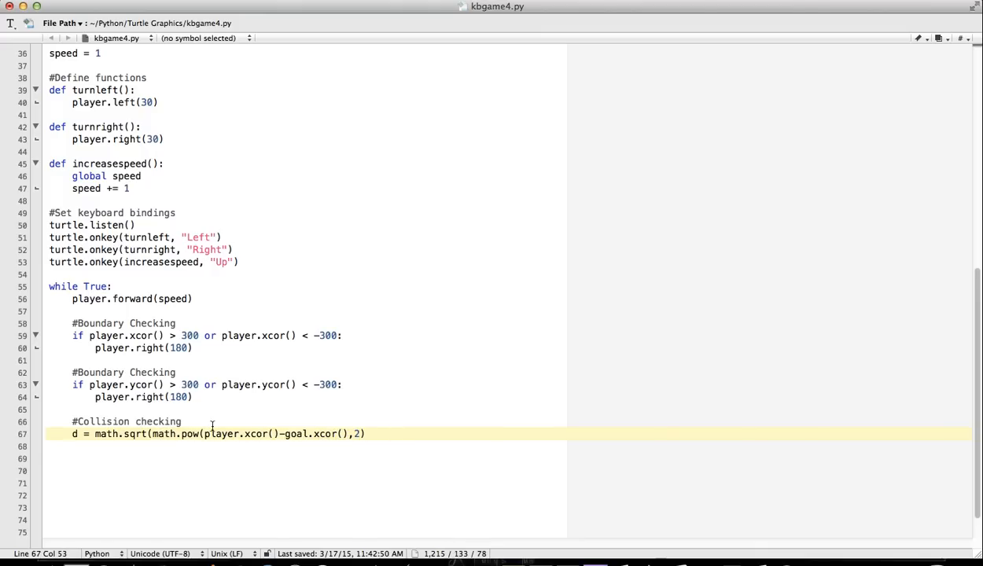
pyautogui.moveTo(336, 433)
pyautogui.write(' +')
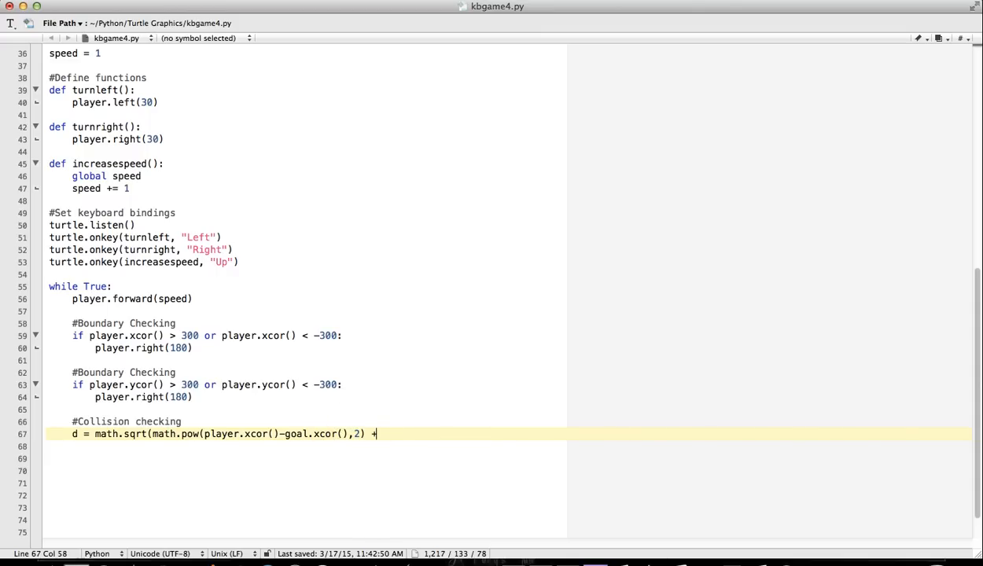
# Step: Add the second term math.pow(player.ycor()-goal.ycor(), 2) and close the sqrt
pyautogui.write('ma')
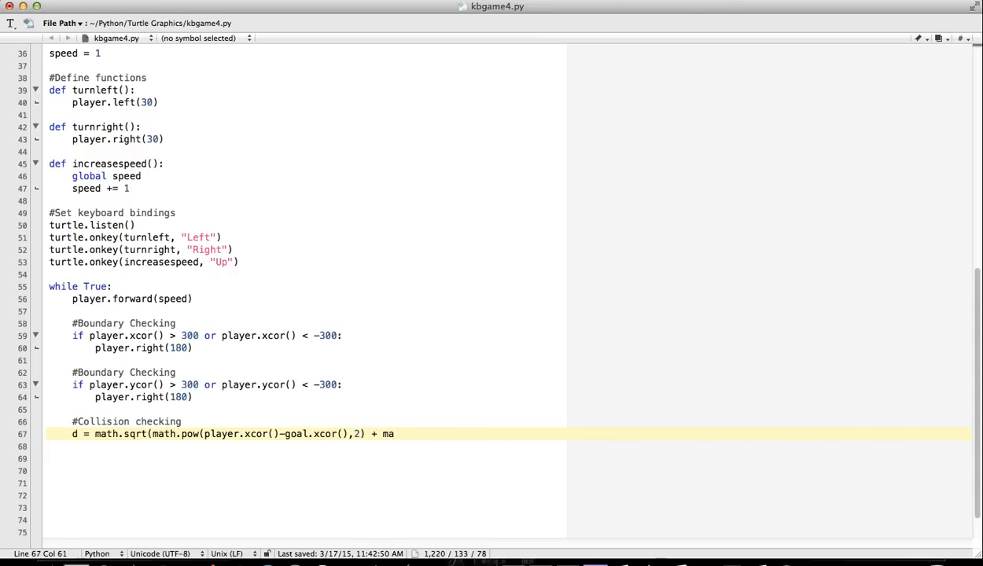
pyautogui.write('th.pow')
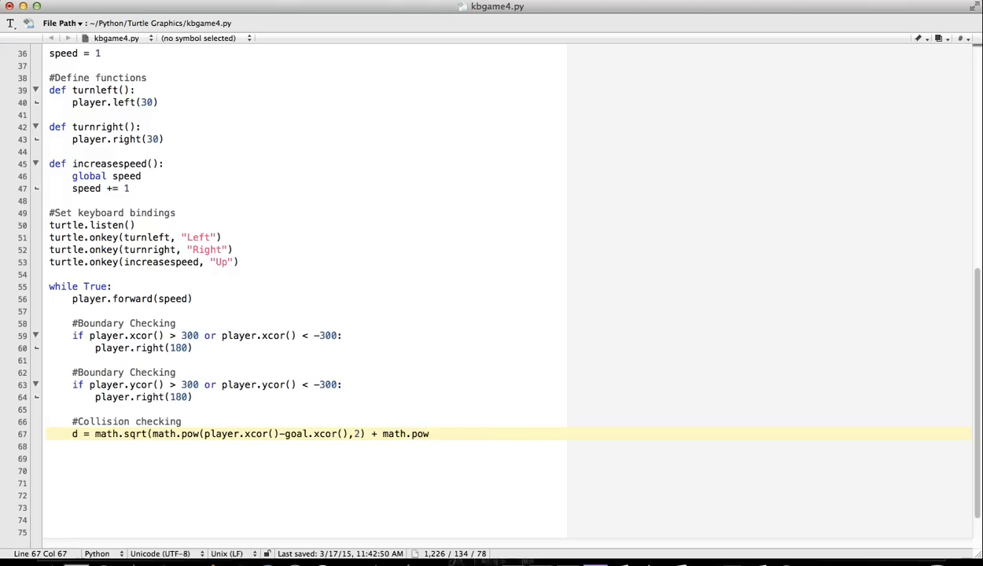
pyautogui.write('(p')
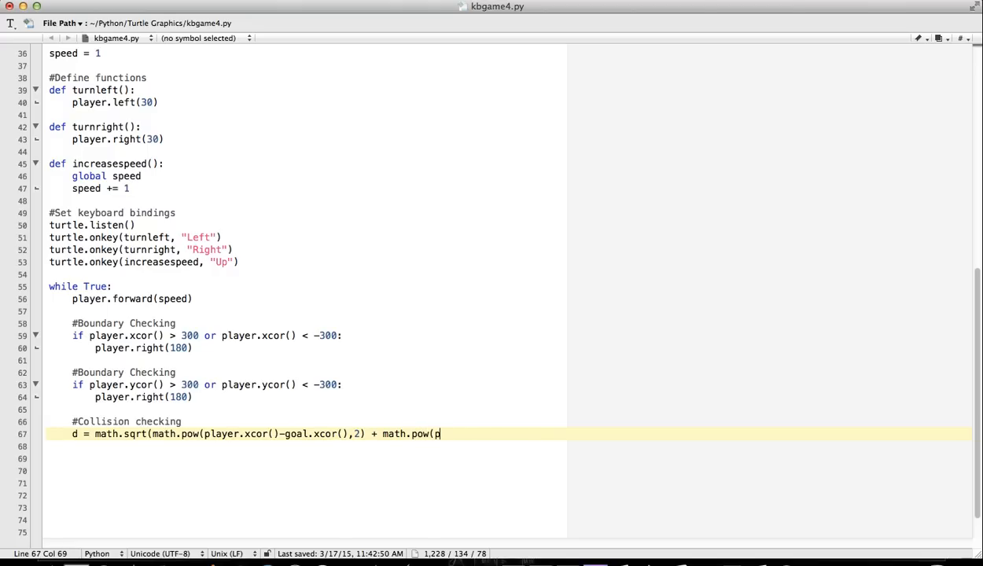
pyautogui.write('layer.yco')
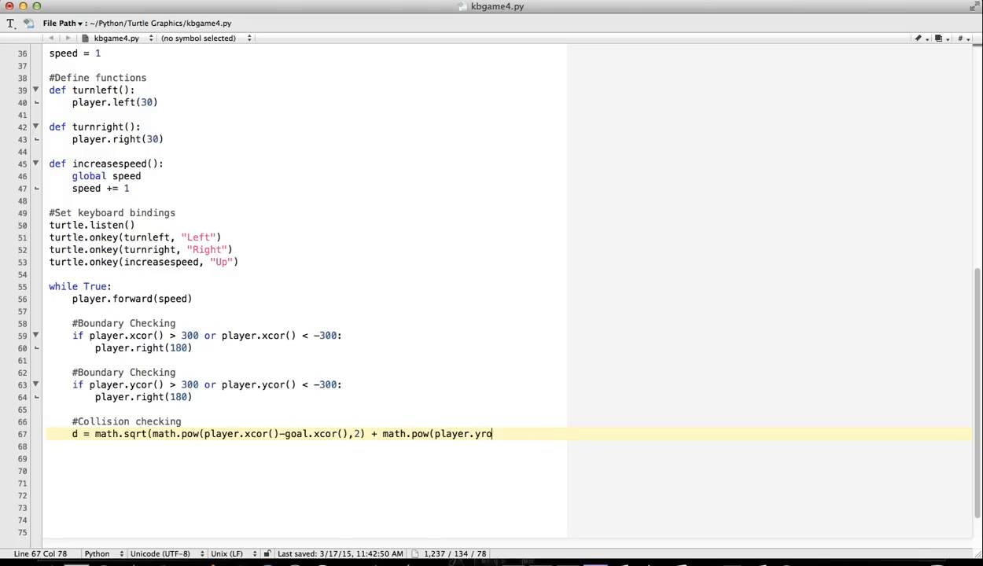
pyautogui.write('r()-')
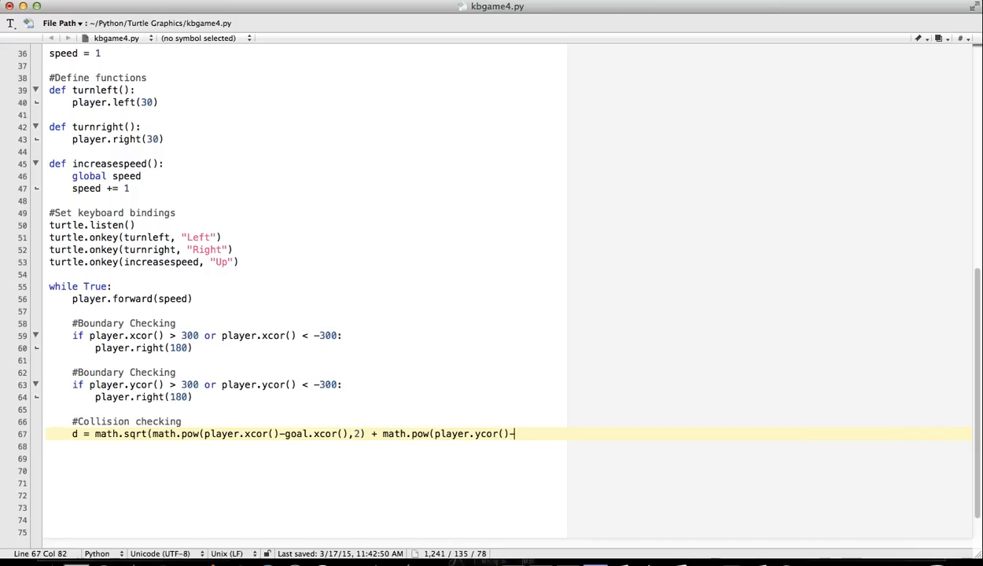
pyautogui.write('goal.y')
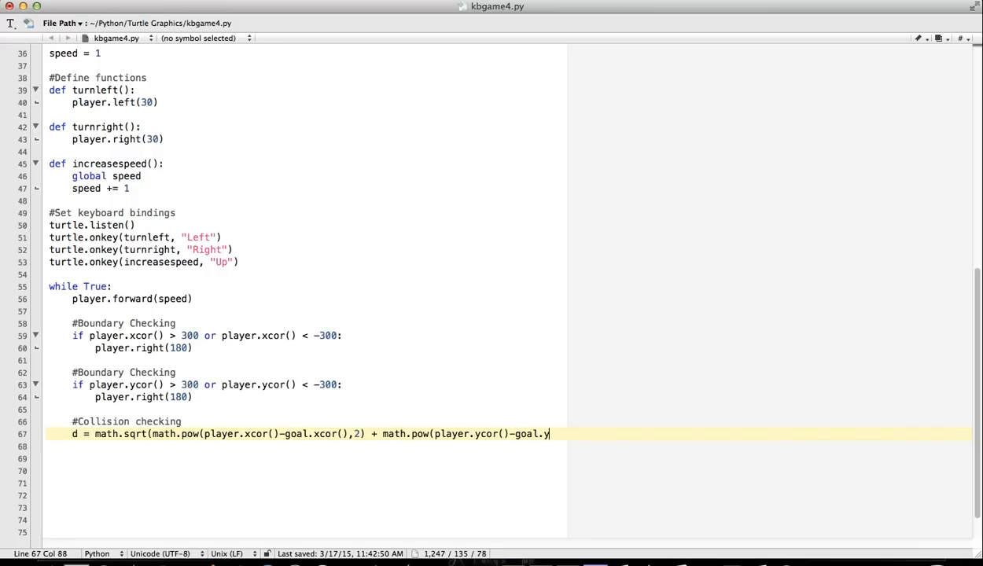
pyautogui.write('cor()')
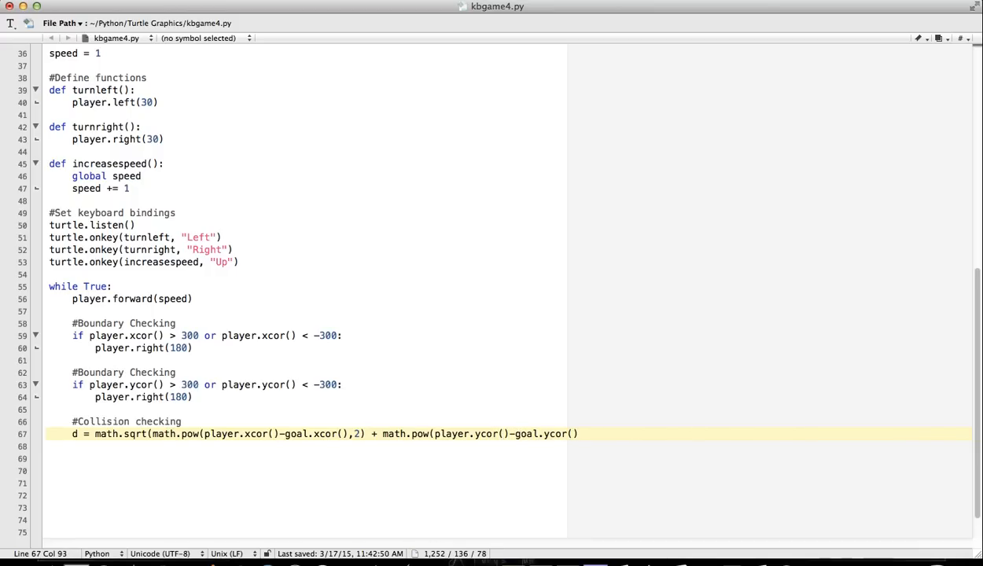
pyautogui.write(',')
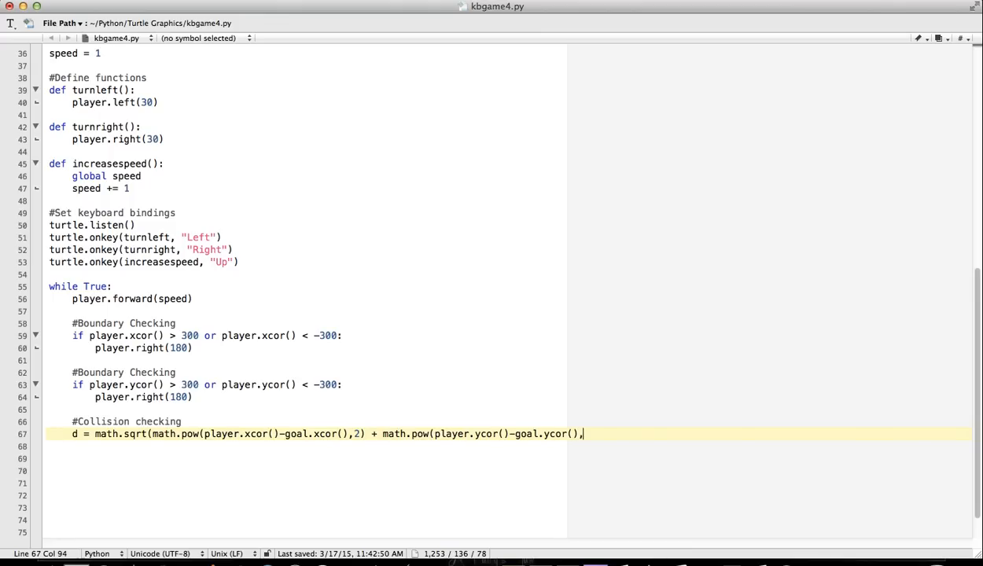
pyautogui.write('2)')
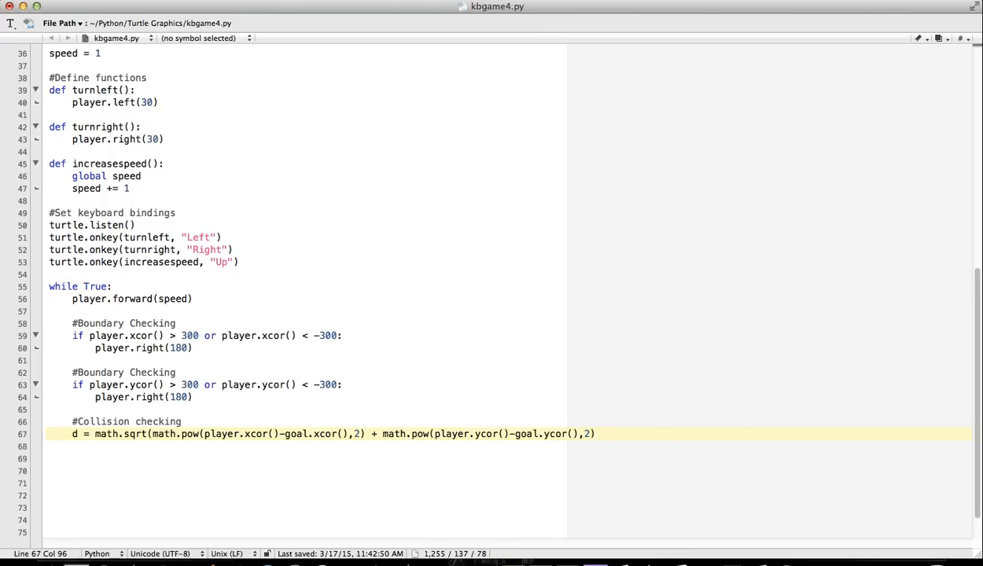
pyautogui.write(')')
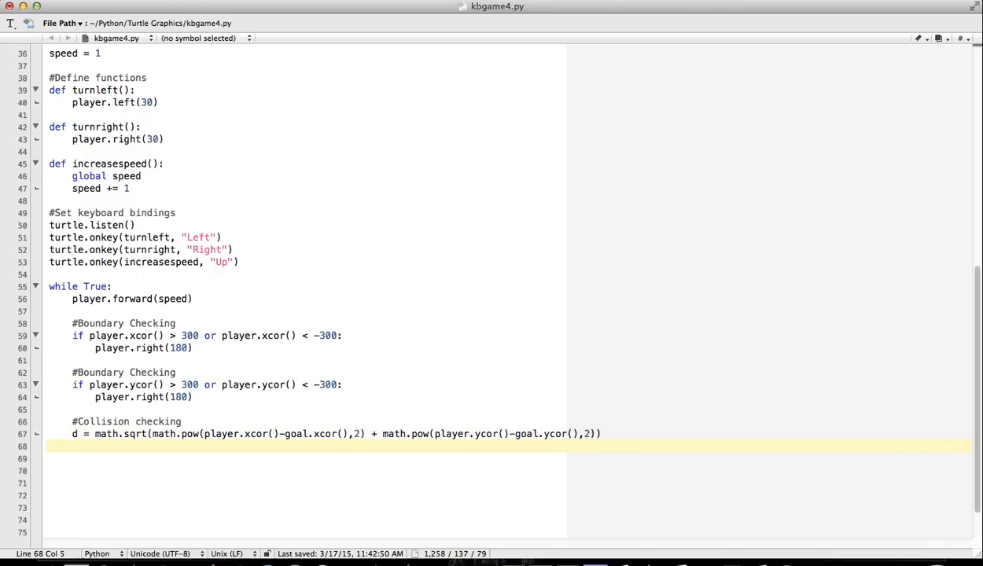
# Step: Add 'if d < 20:' with an indented goal.hideturtle(), then save
pyautogui.write('if d <')
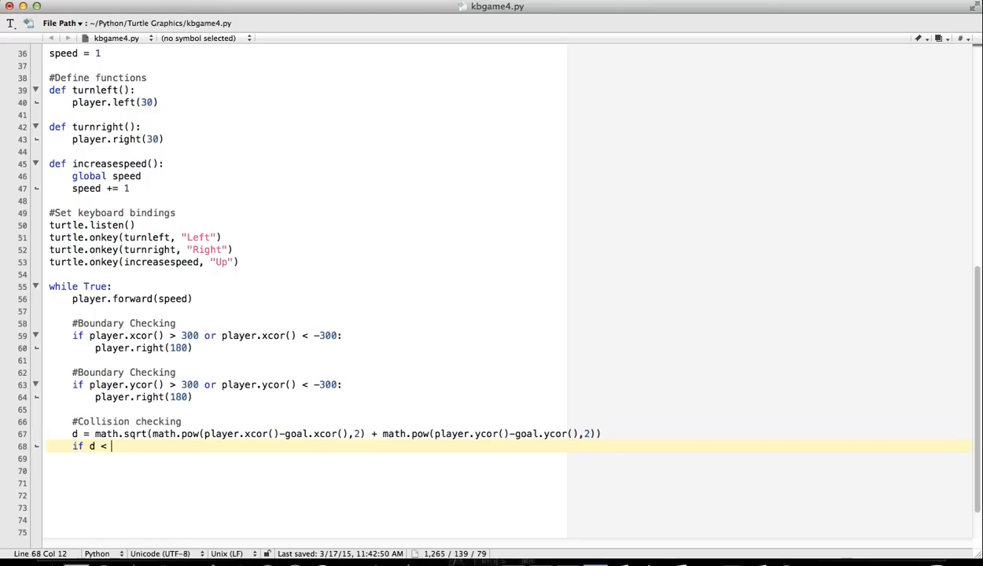
pyautogui.write('20')
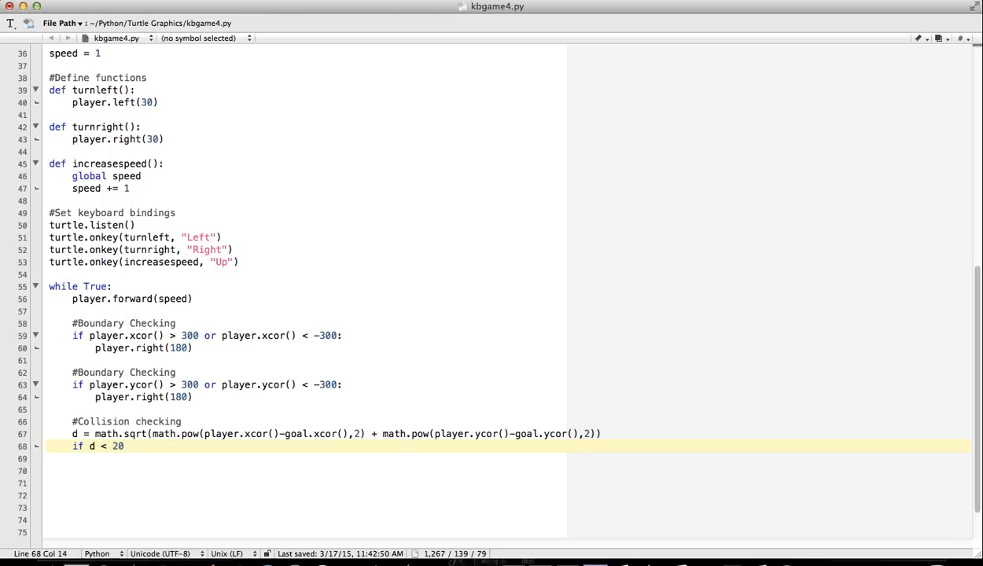
pyautogui.press('enter')
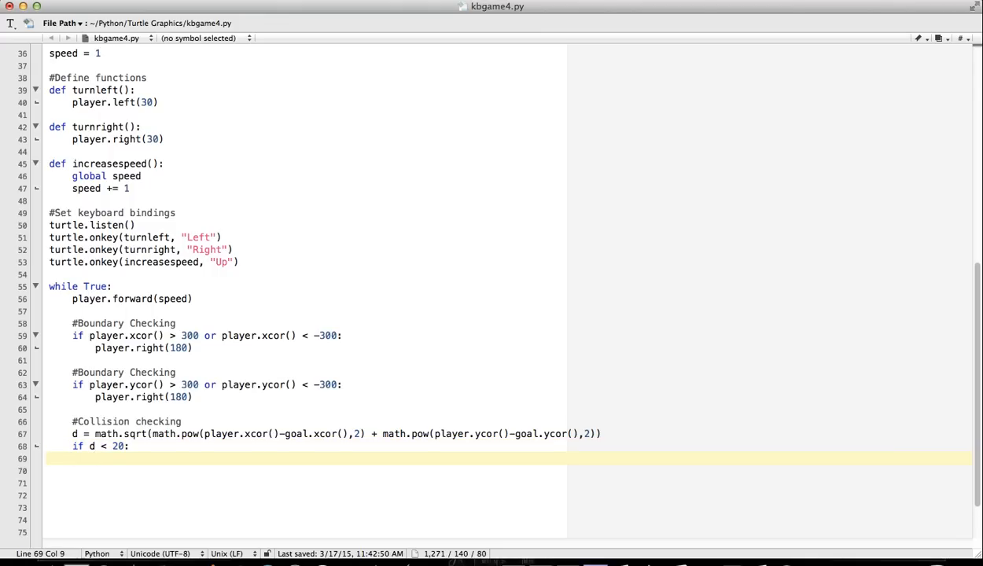
pyautogui.write('goal.hideturtle')
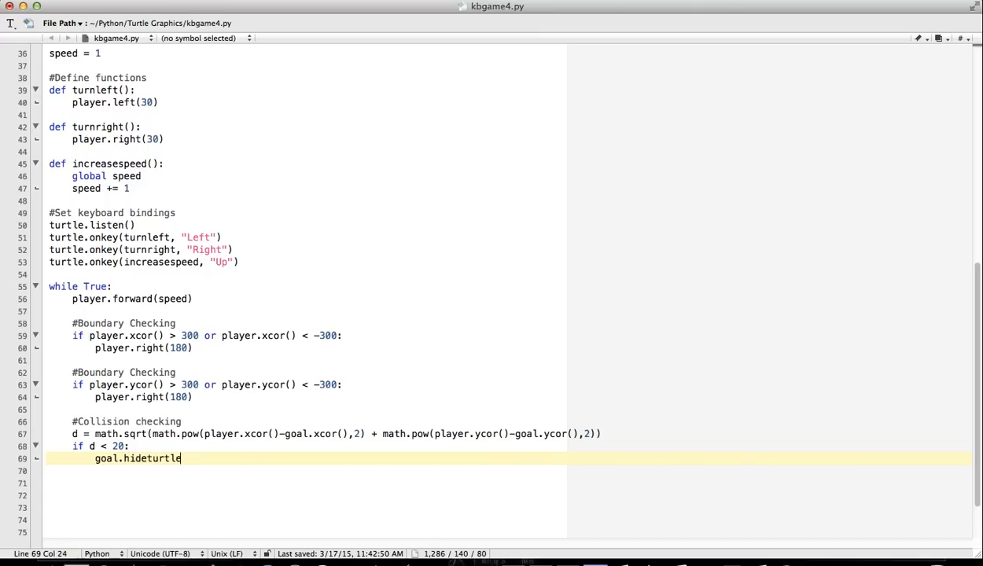
pyautogui.write('()')
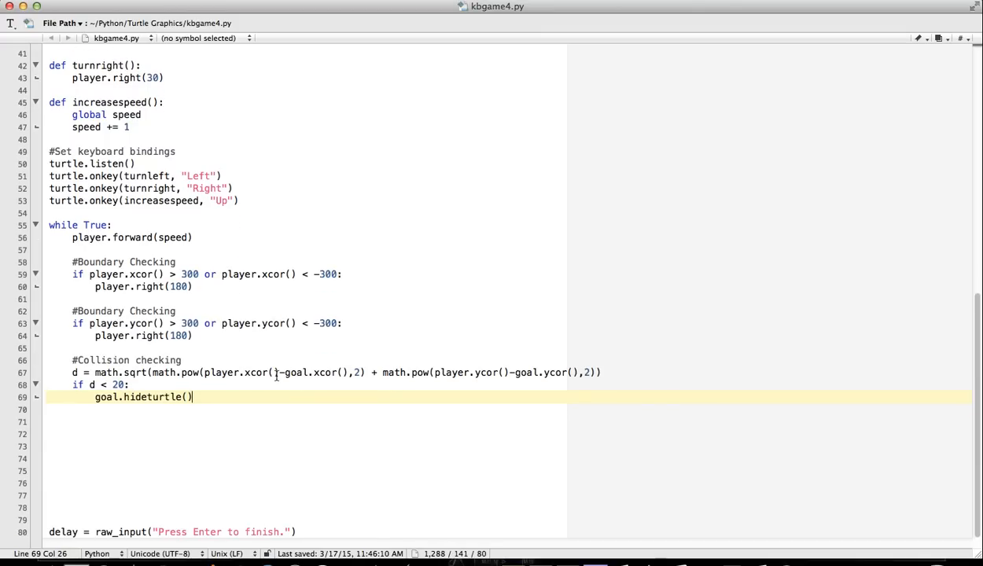
pyautogui.click(488, 7)
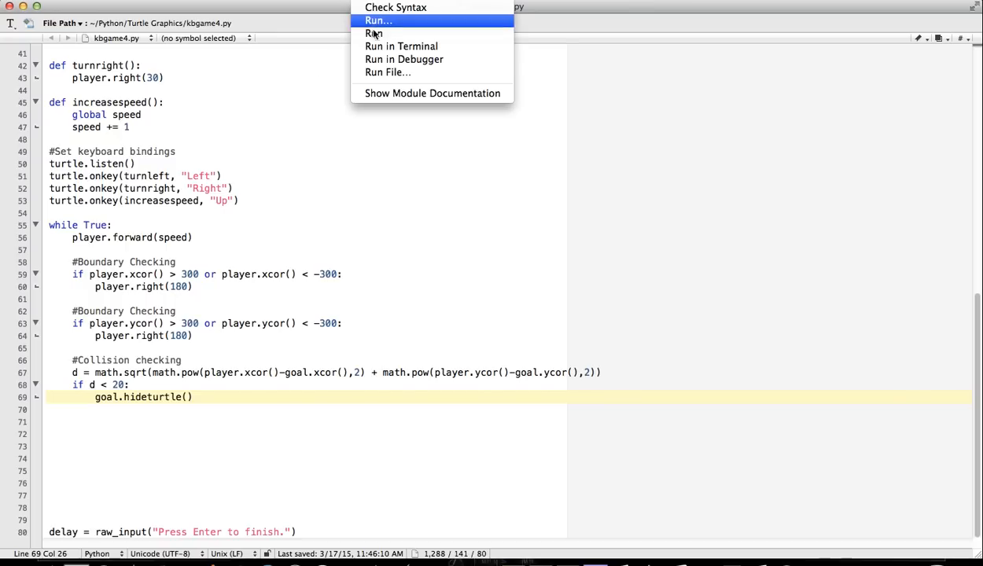
pyautogui.click(377, 21)
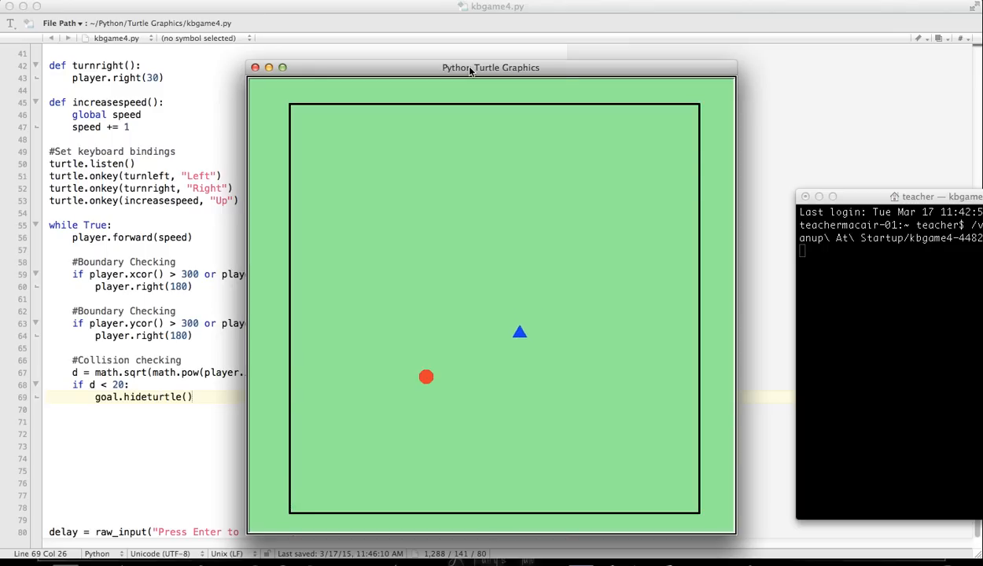
pyautogui.press('Left')
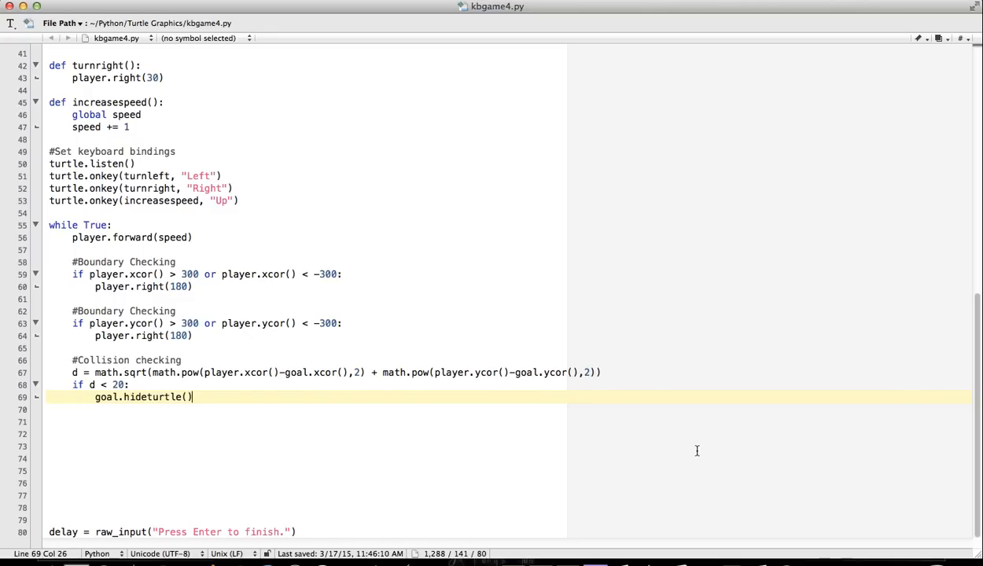
pyautogui.moveTo(276, 455)
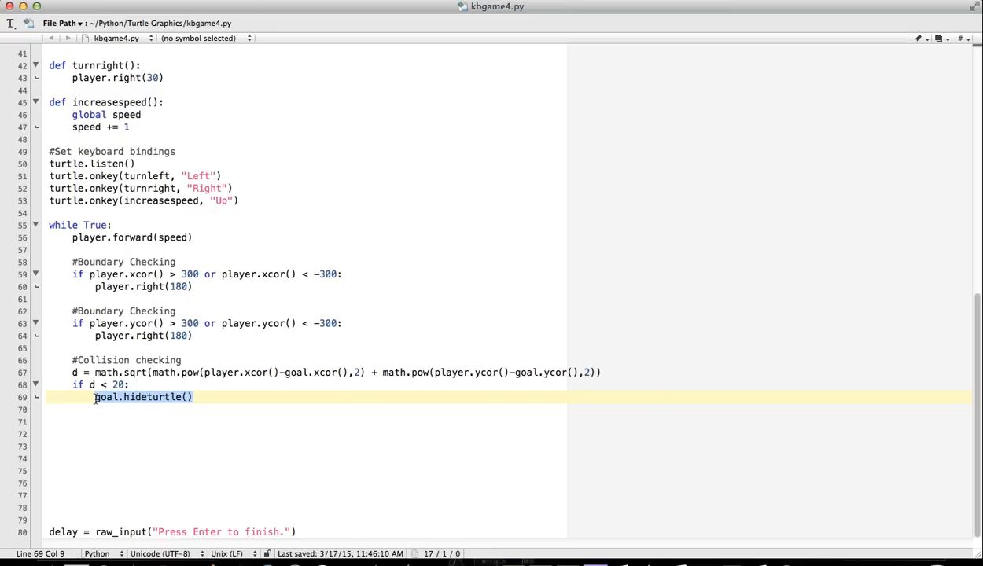
# Step: Add 'import random' on line 4 after 'import math'
pyautogui.scroll(3)
pyautogui.write('import rando')
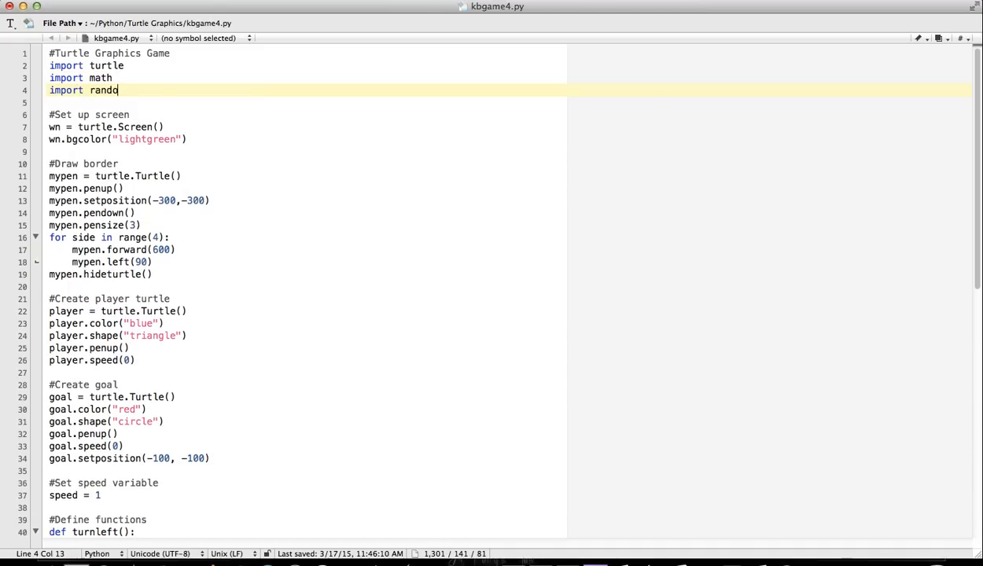
pyautogui.scroll(-3)
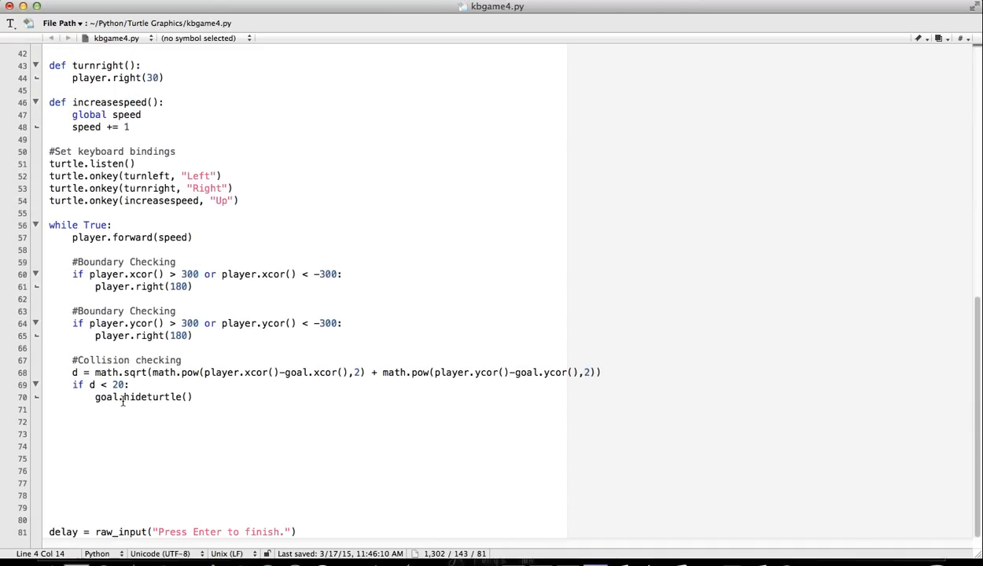
# Step: Replace goal.hideturtle() with goal.setposition(random.randint(-300, 300), random.randint(-300, 300)) and save
pyautogui.write('goal.set')
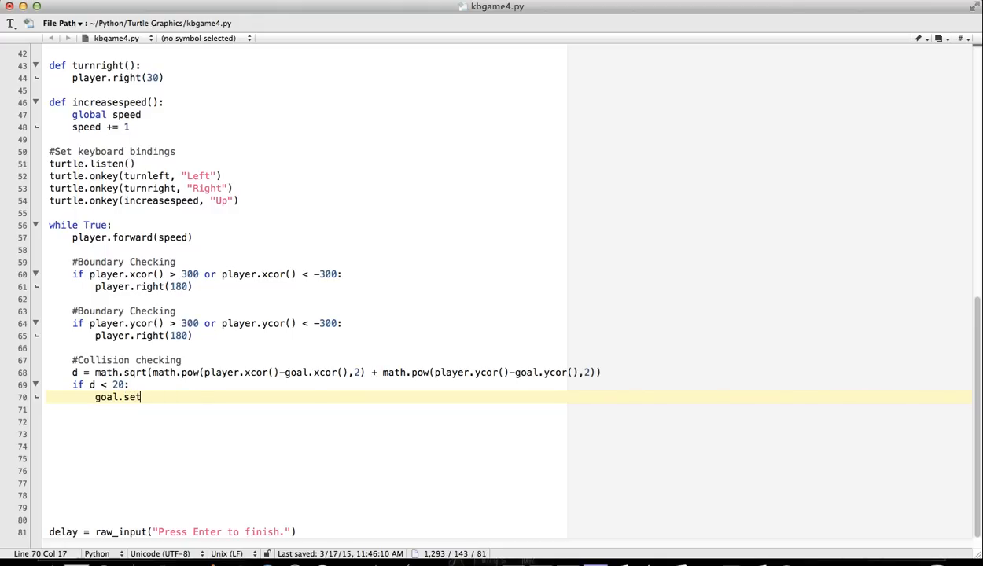
pyautogui.write('position()')
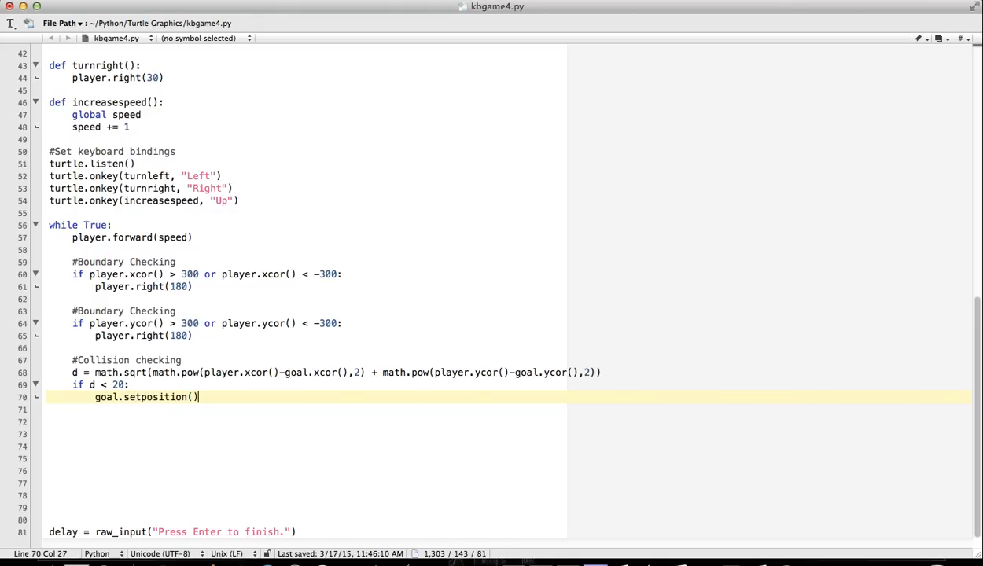
pyautogui.write('radom')
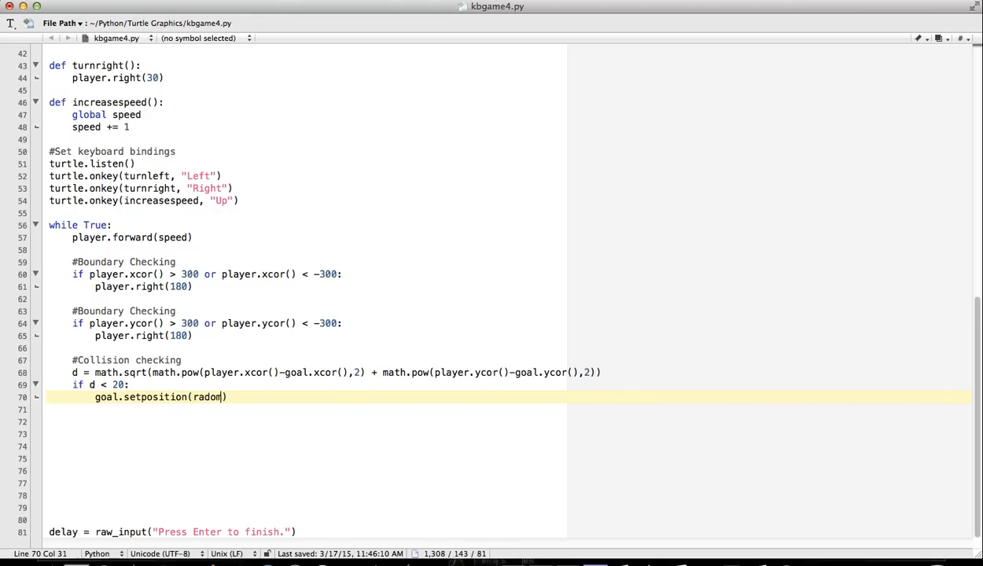
pyautogui.write('m')
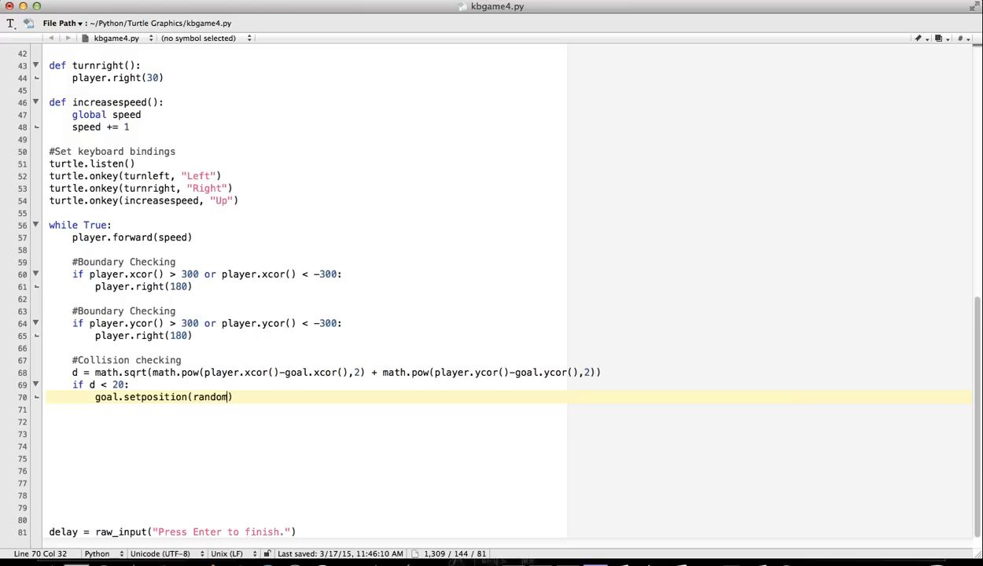
pyautogui.write(',randint(-3')
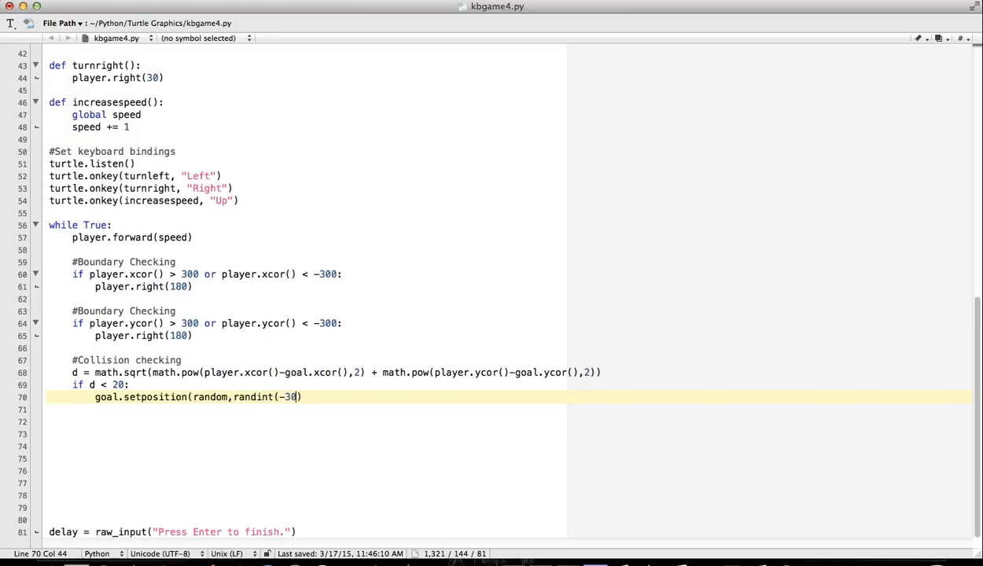
pyautogui.write('0, 300')
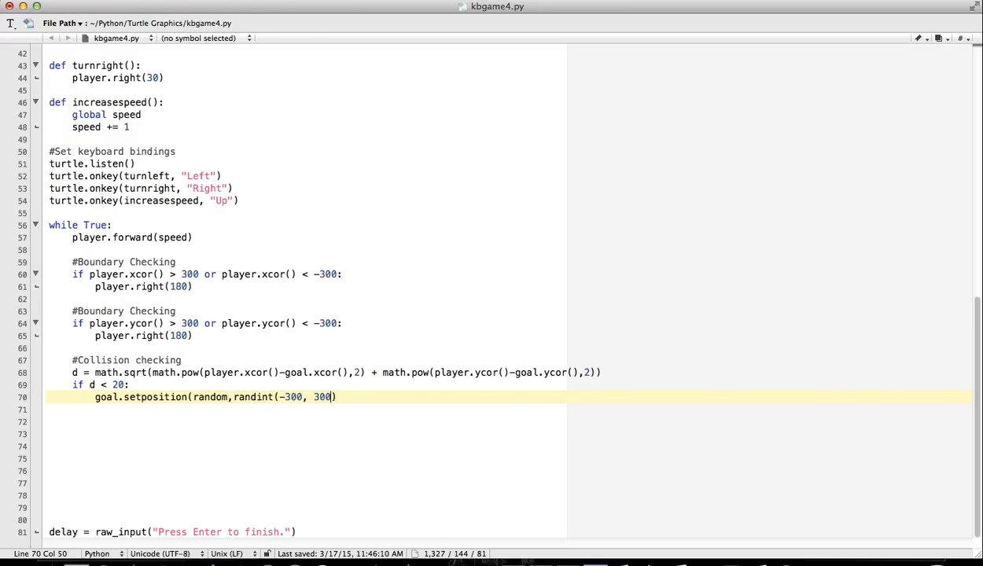
pyautogui.write(', )')
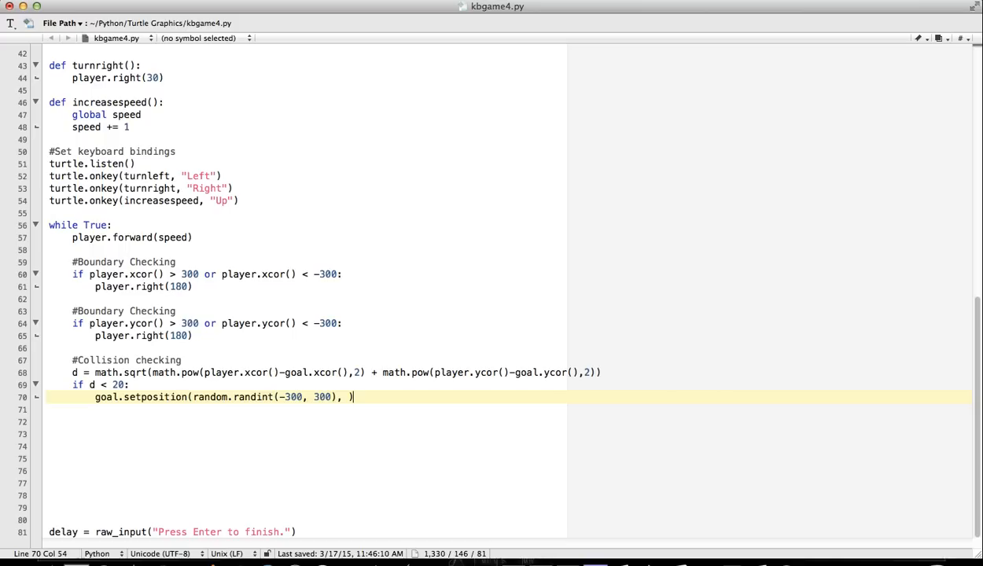
pyautogui.write('random')
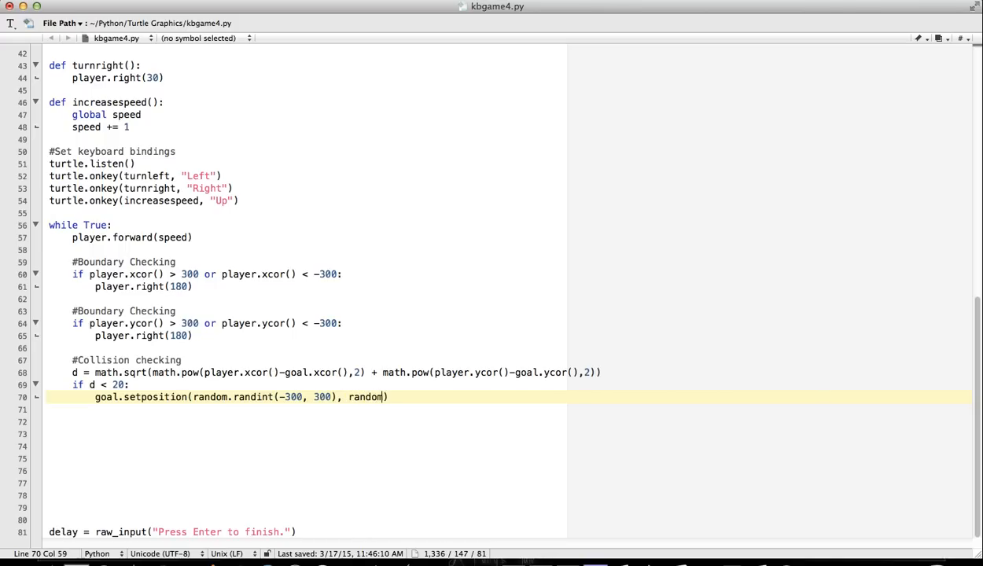
pyautogui.write('.randint')
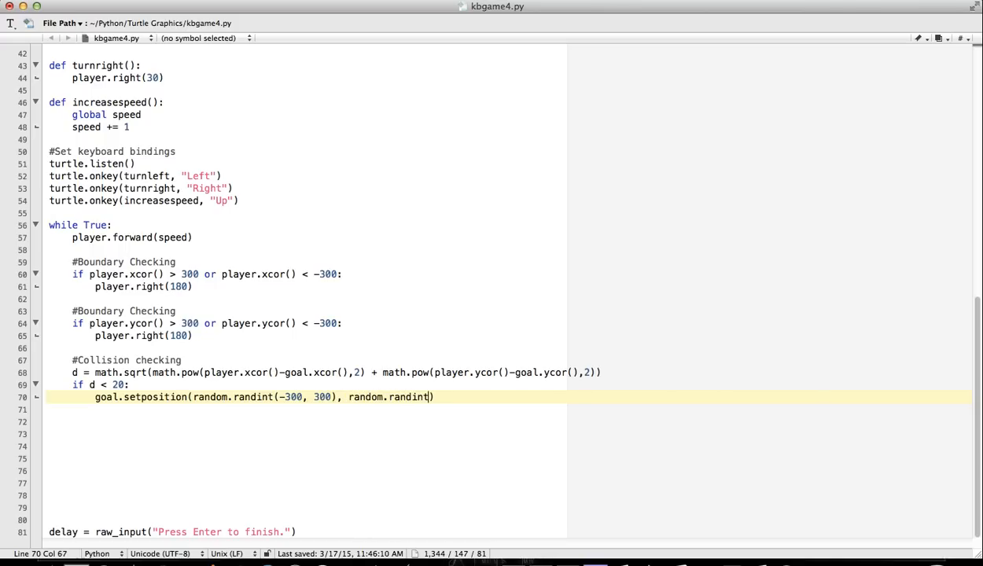
pyautogui.write('(-')
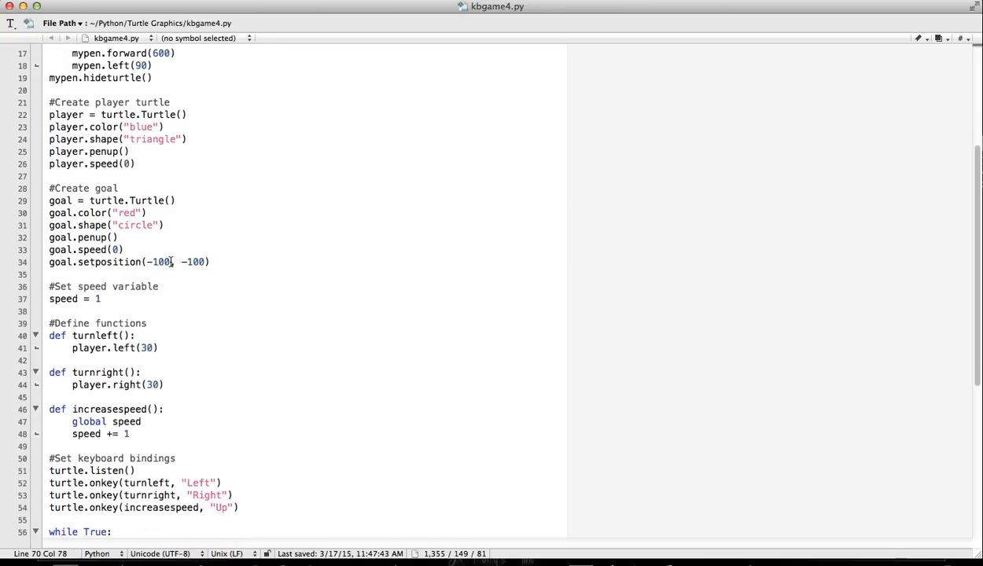
pyautogui.moveTo(209, 225)
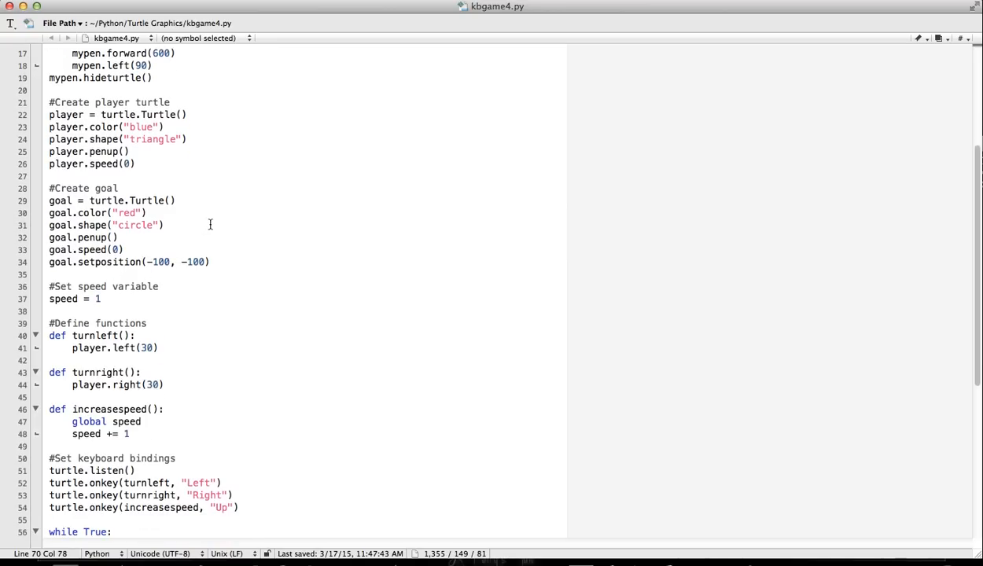
# Step: Paste the random setposition over goal.setposition(-100, -100), save, and run in Terminal
pyautogui.scroll(-3)
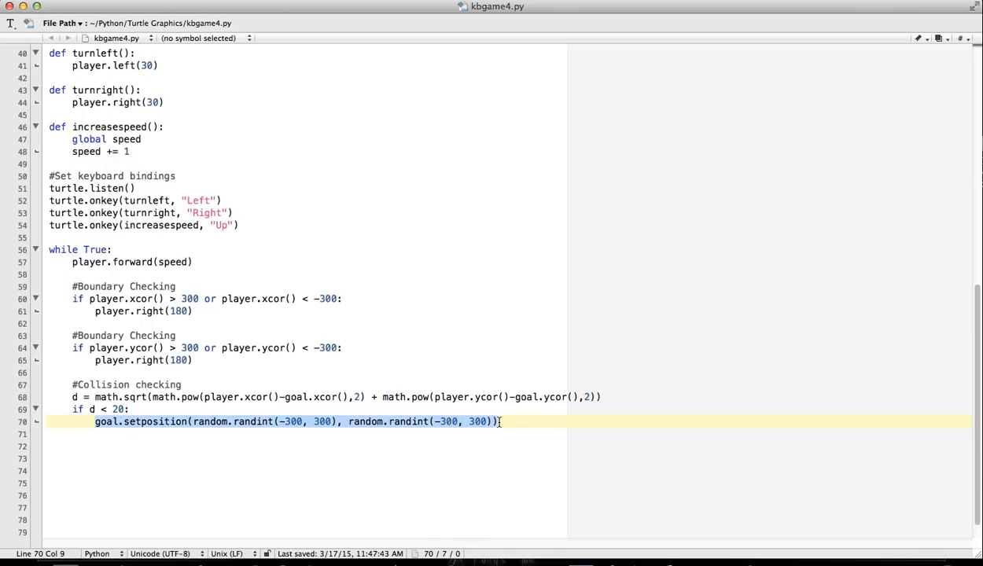
pyautogui.scroll(3)
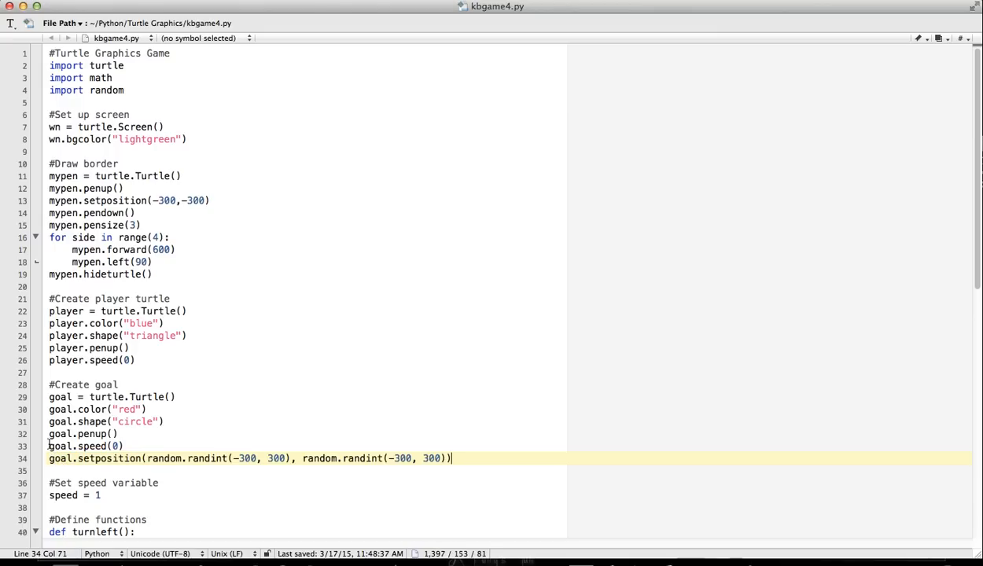
pyautogui.scroll(-3)
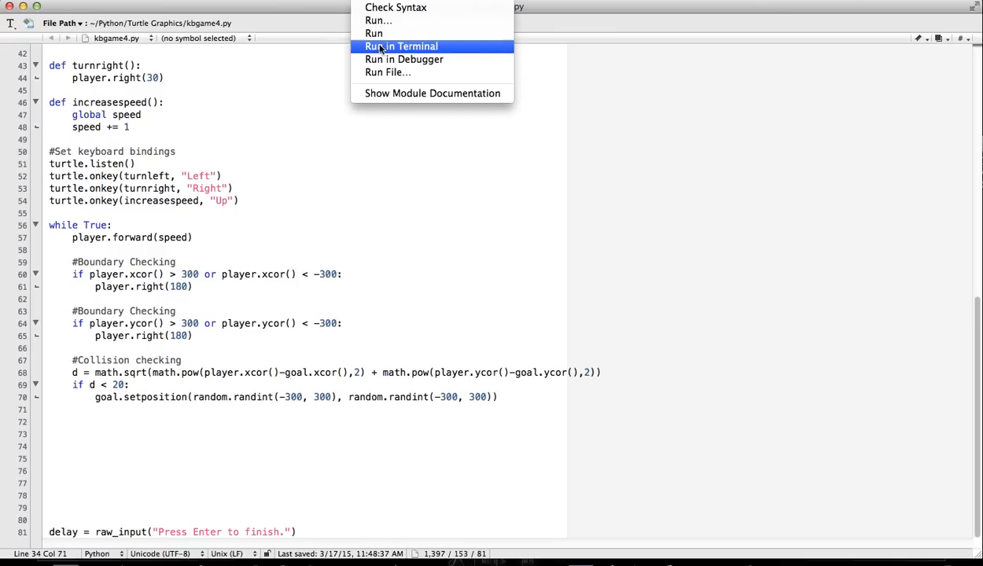
pyautogui.click(401, 45)
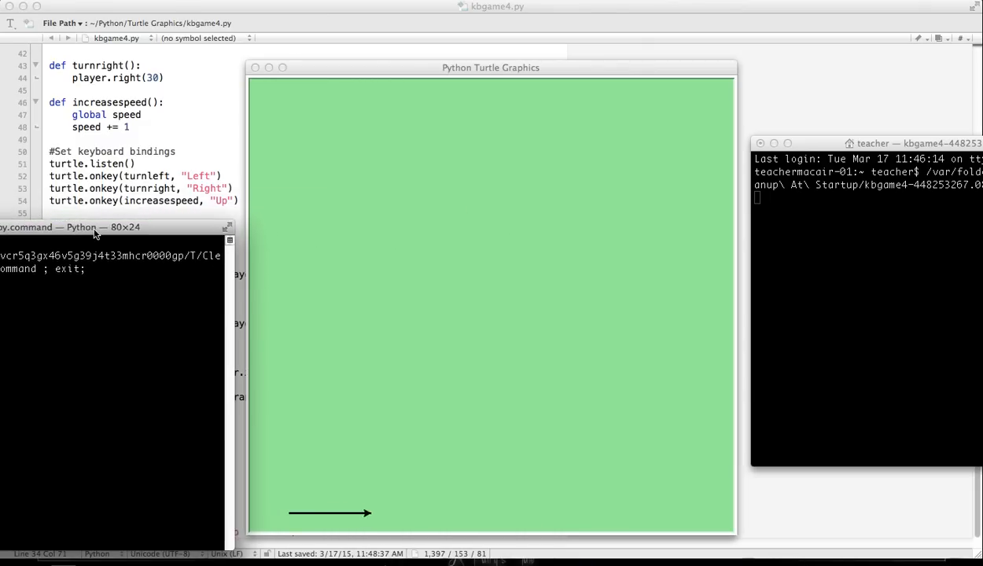